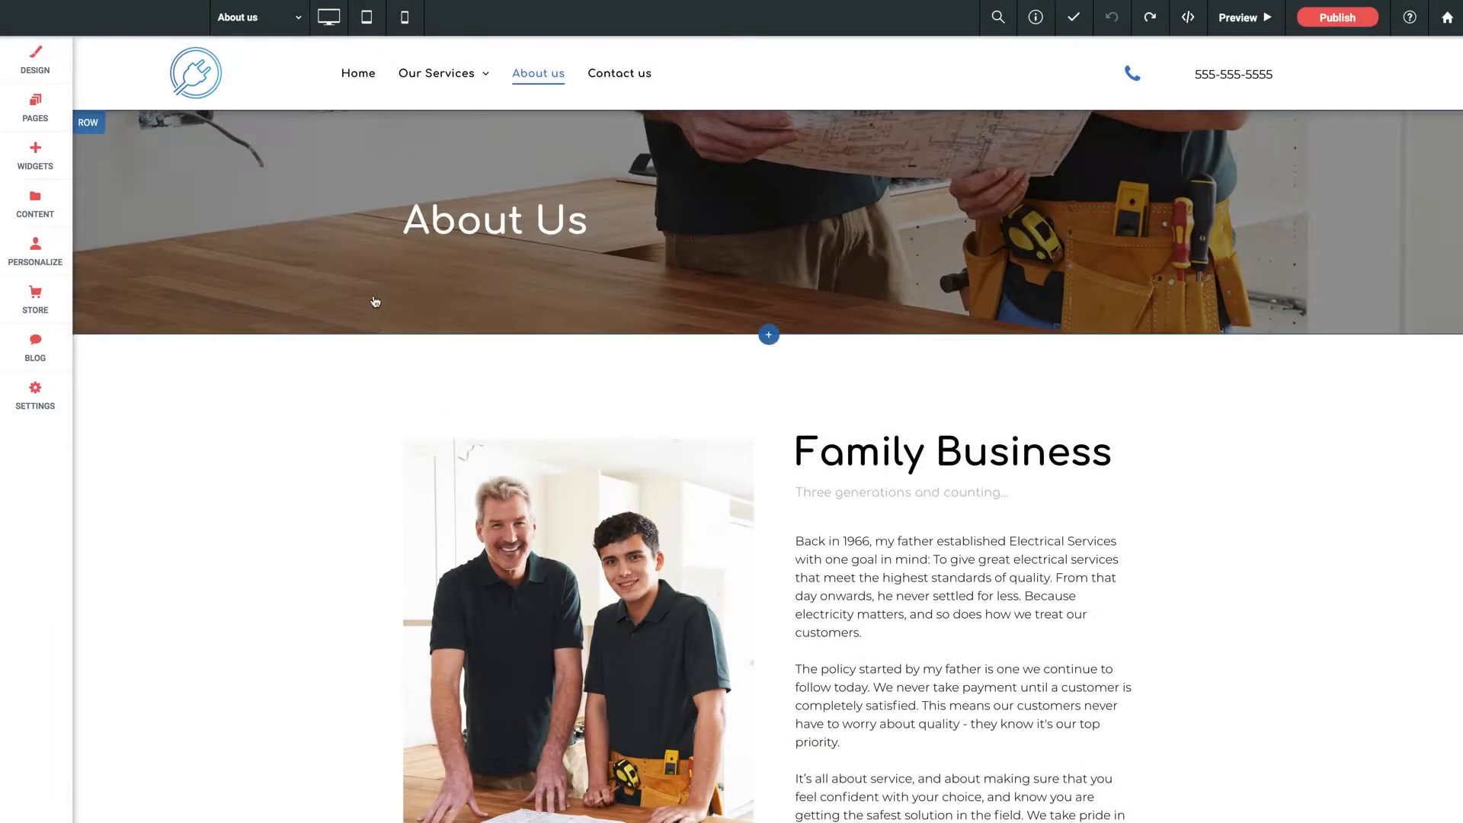
Step: Hide the page header on desktop from the Header label's options
left_click(436, 73)
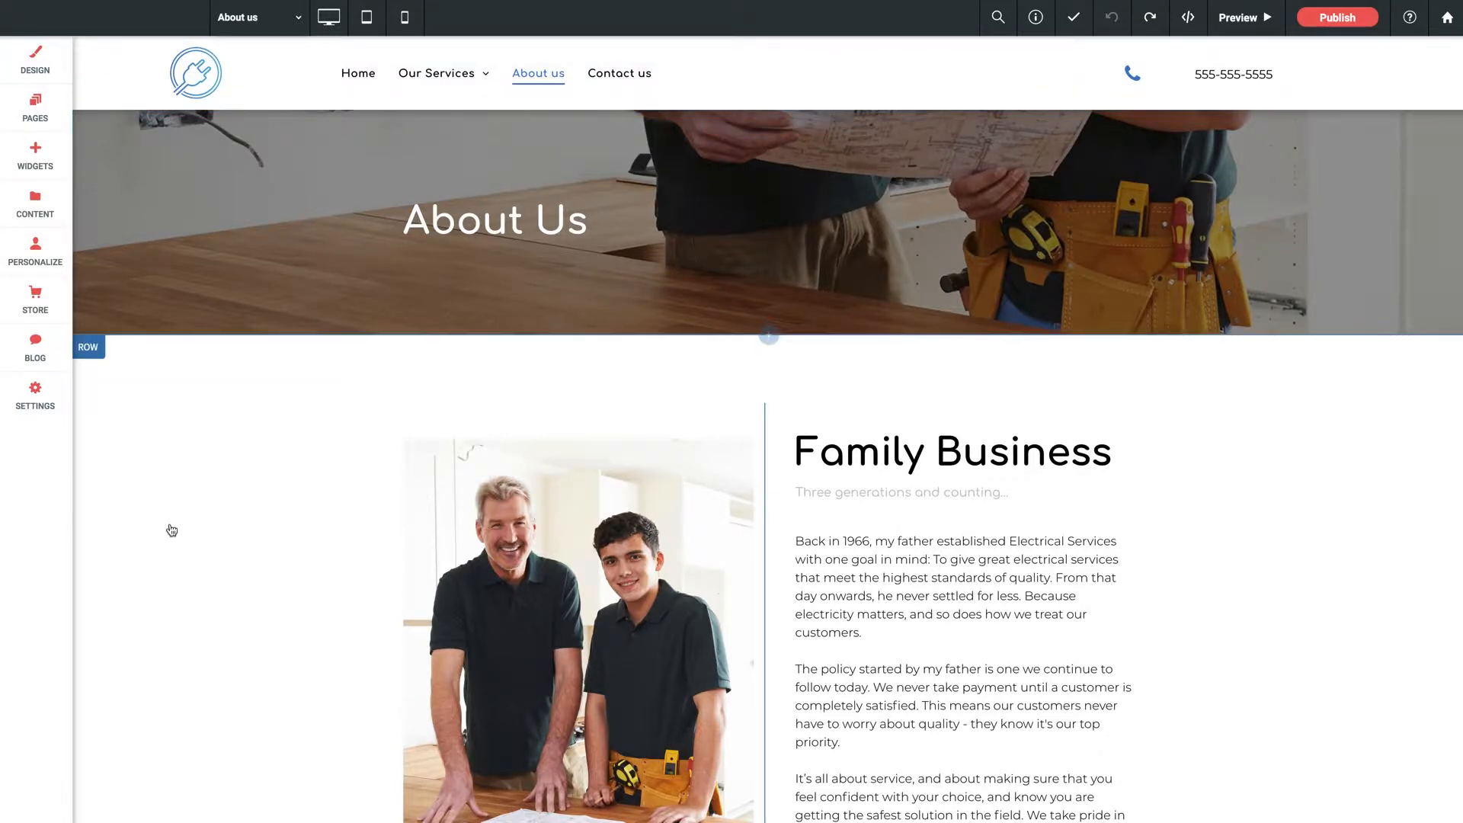
scroll("down", 3)
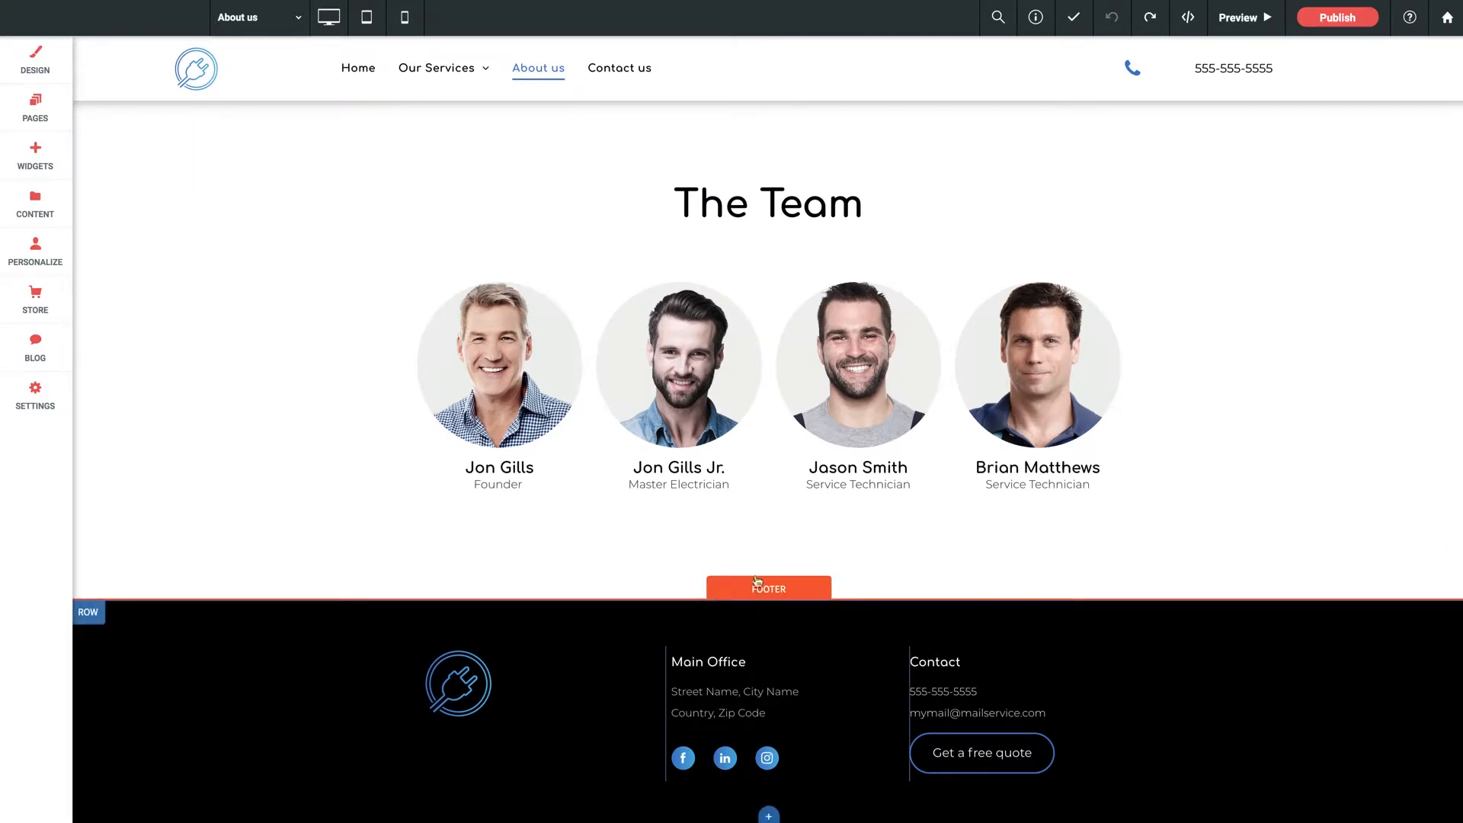
mouse_move(539, 669)
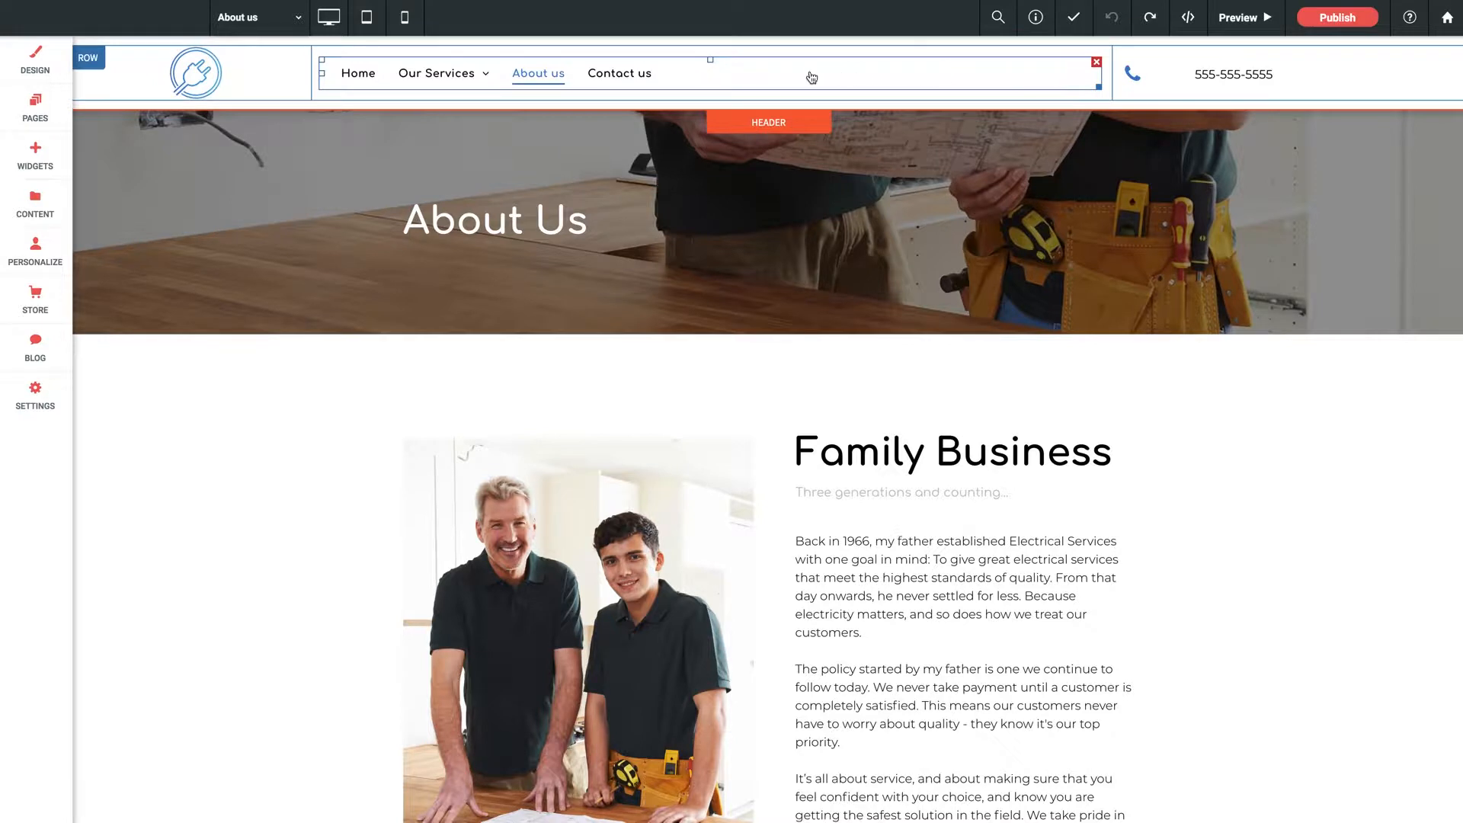
mouse_move(759, 76)
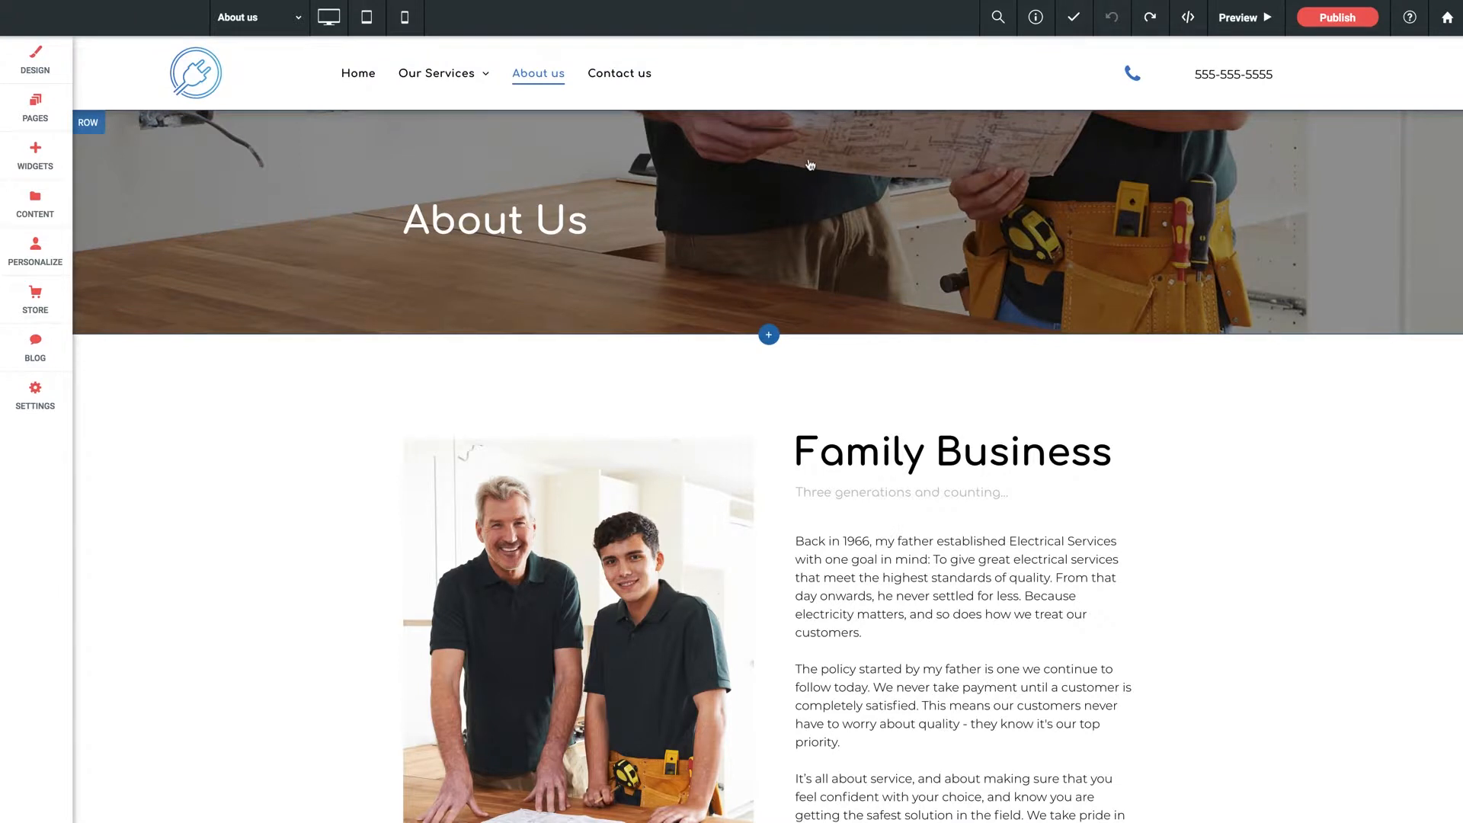
mouse_move(838, 189)
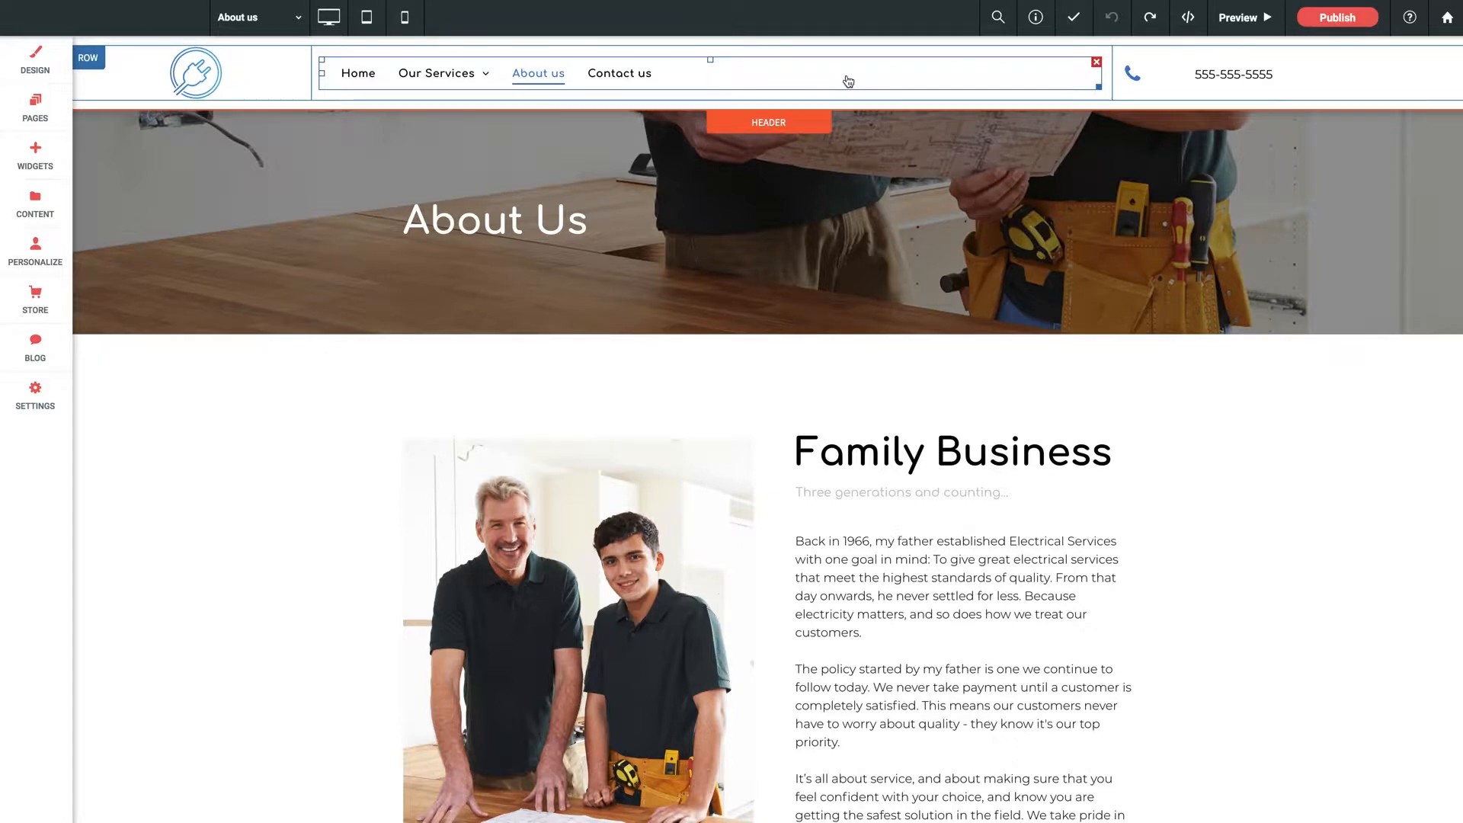
mouse_move(813, 85)
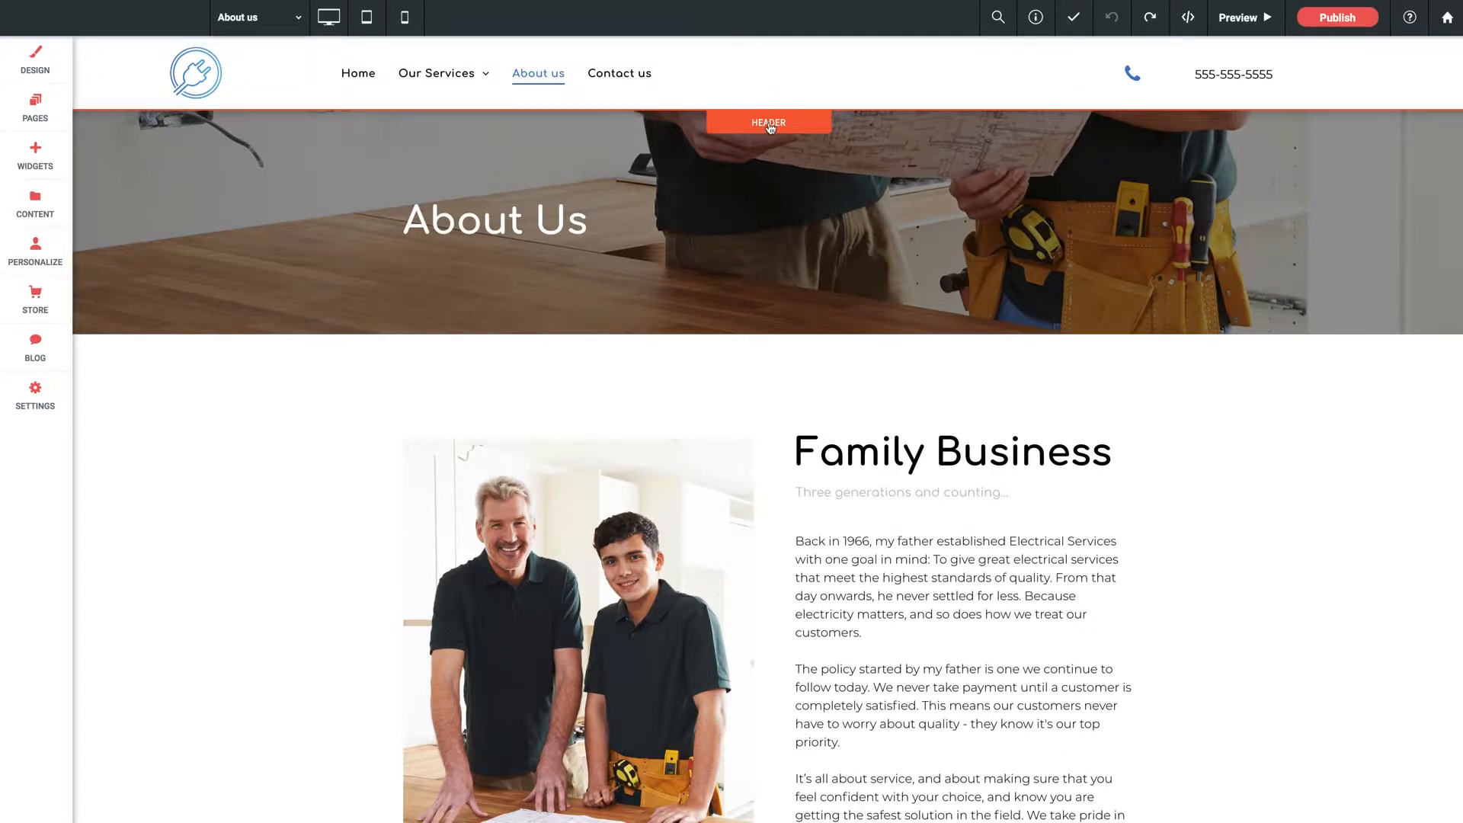
left_click(768, 123)
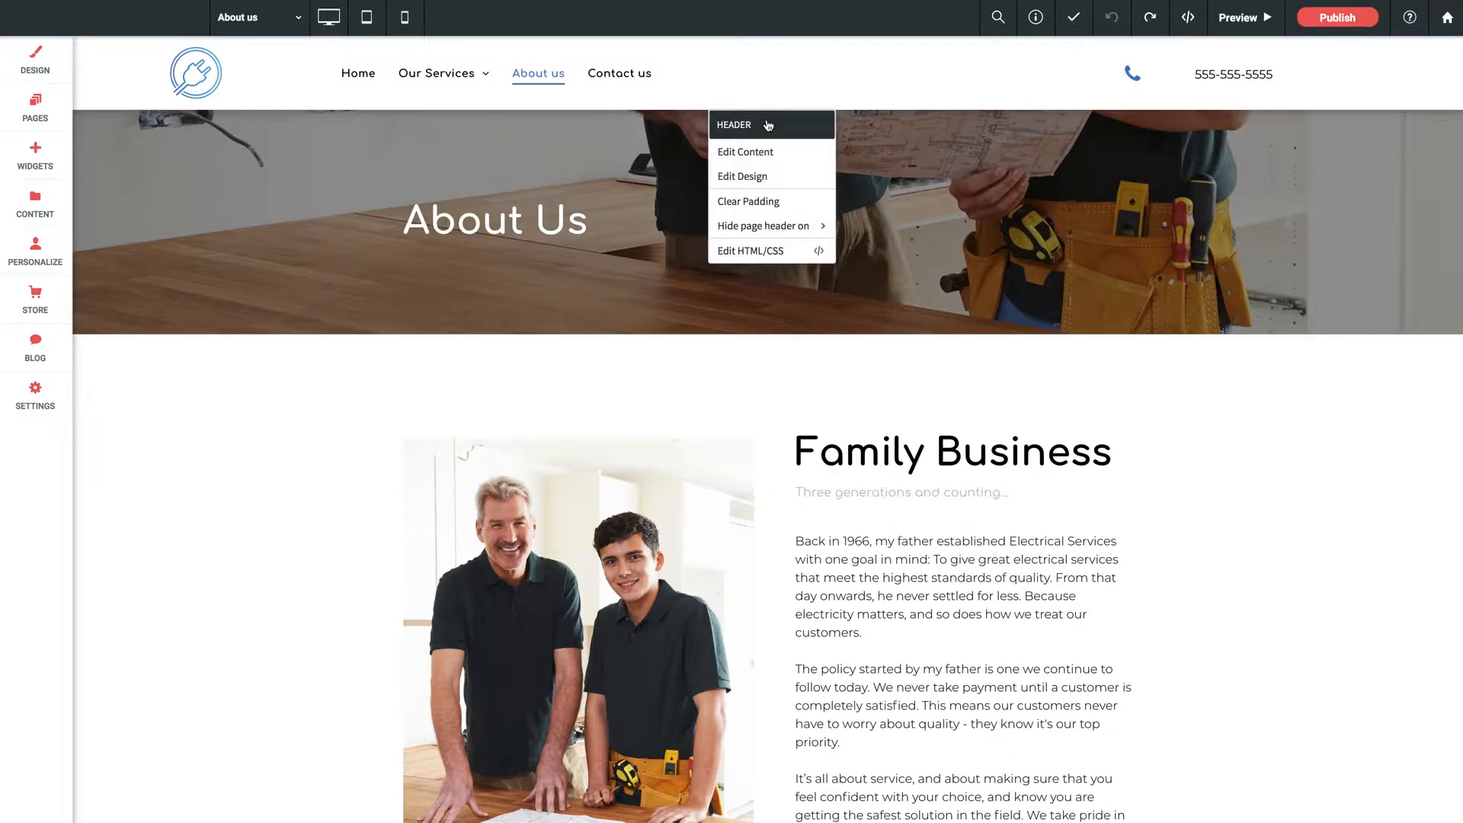
mouse_move(762, 226)
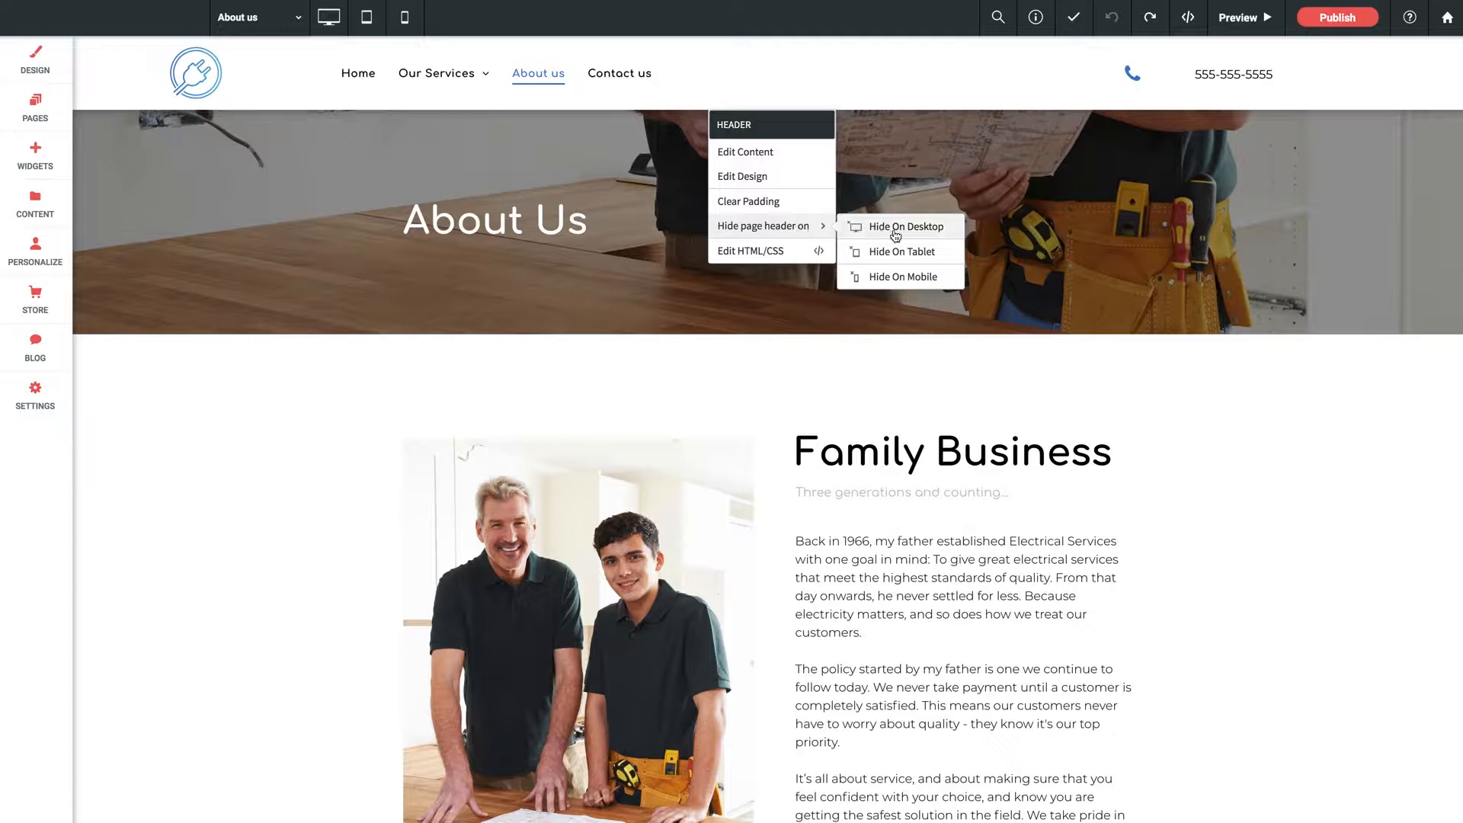
mouse_move(899, 251)
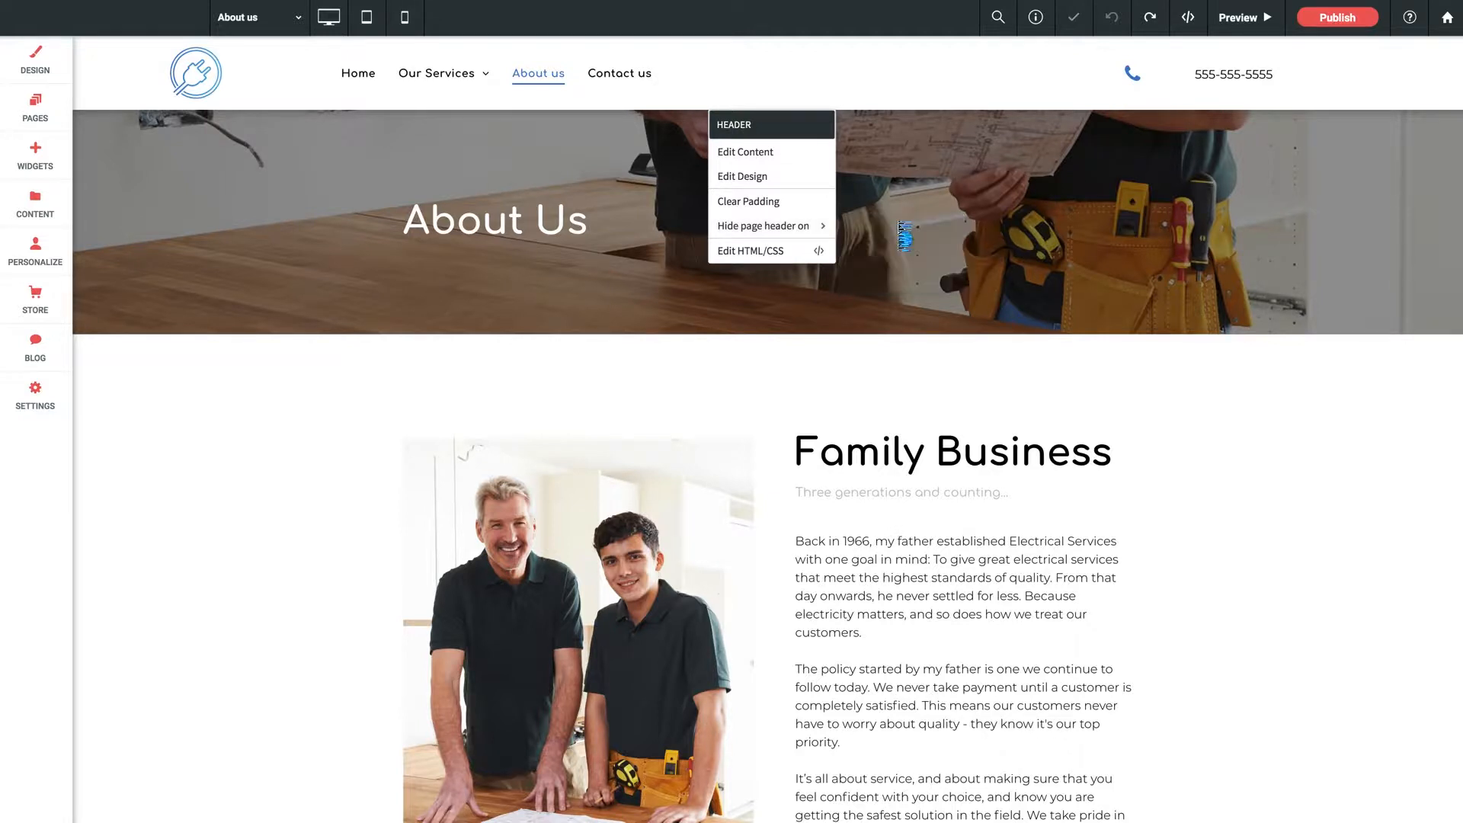
scroll("down", 3)
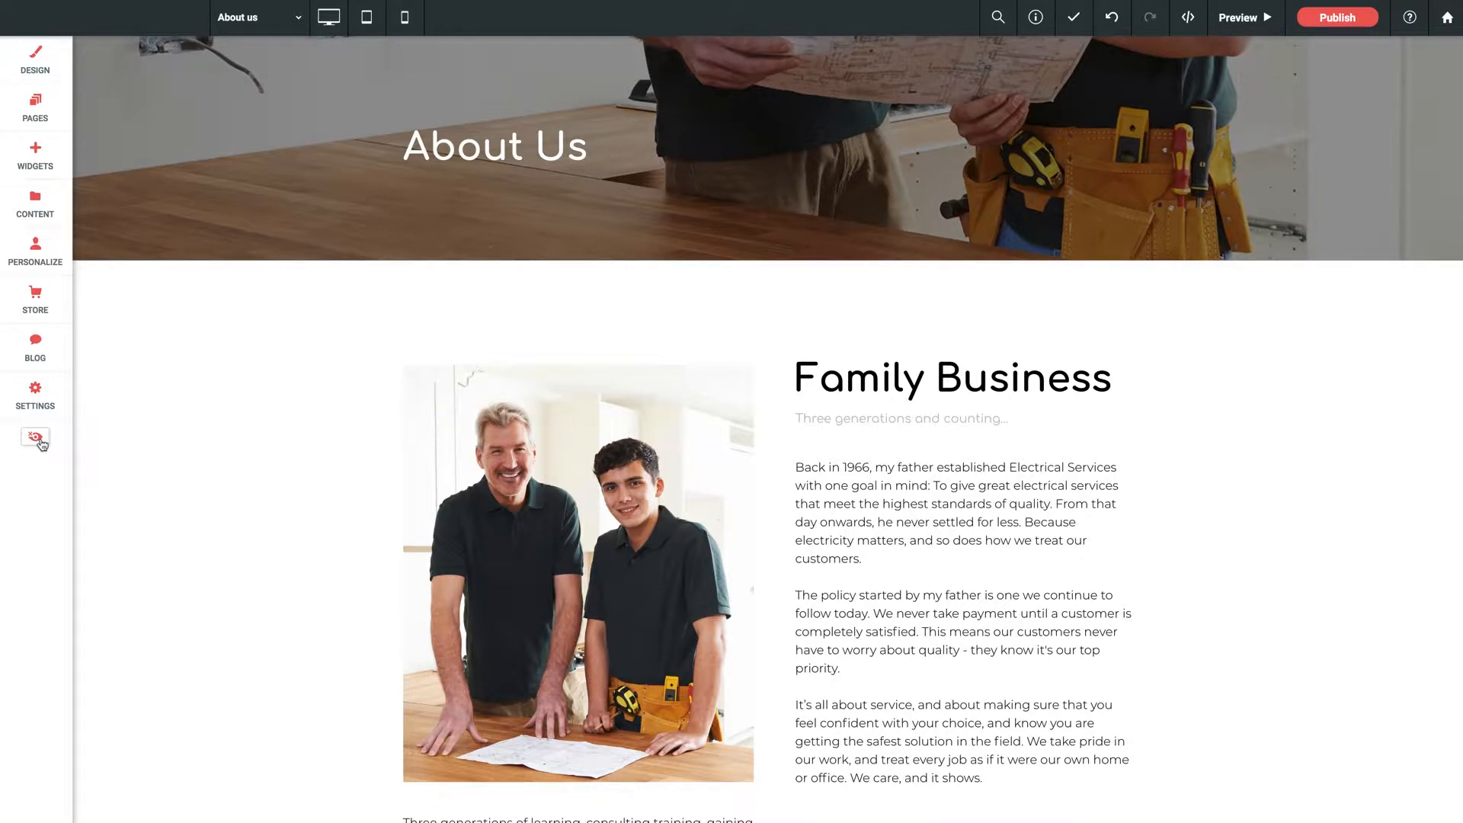
Step: Reveal hidden elements and confirm unhiding the header so navigation shows again
left_click(35, 438)
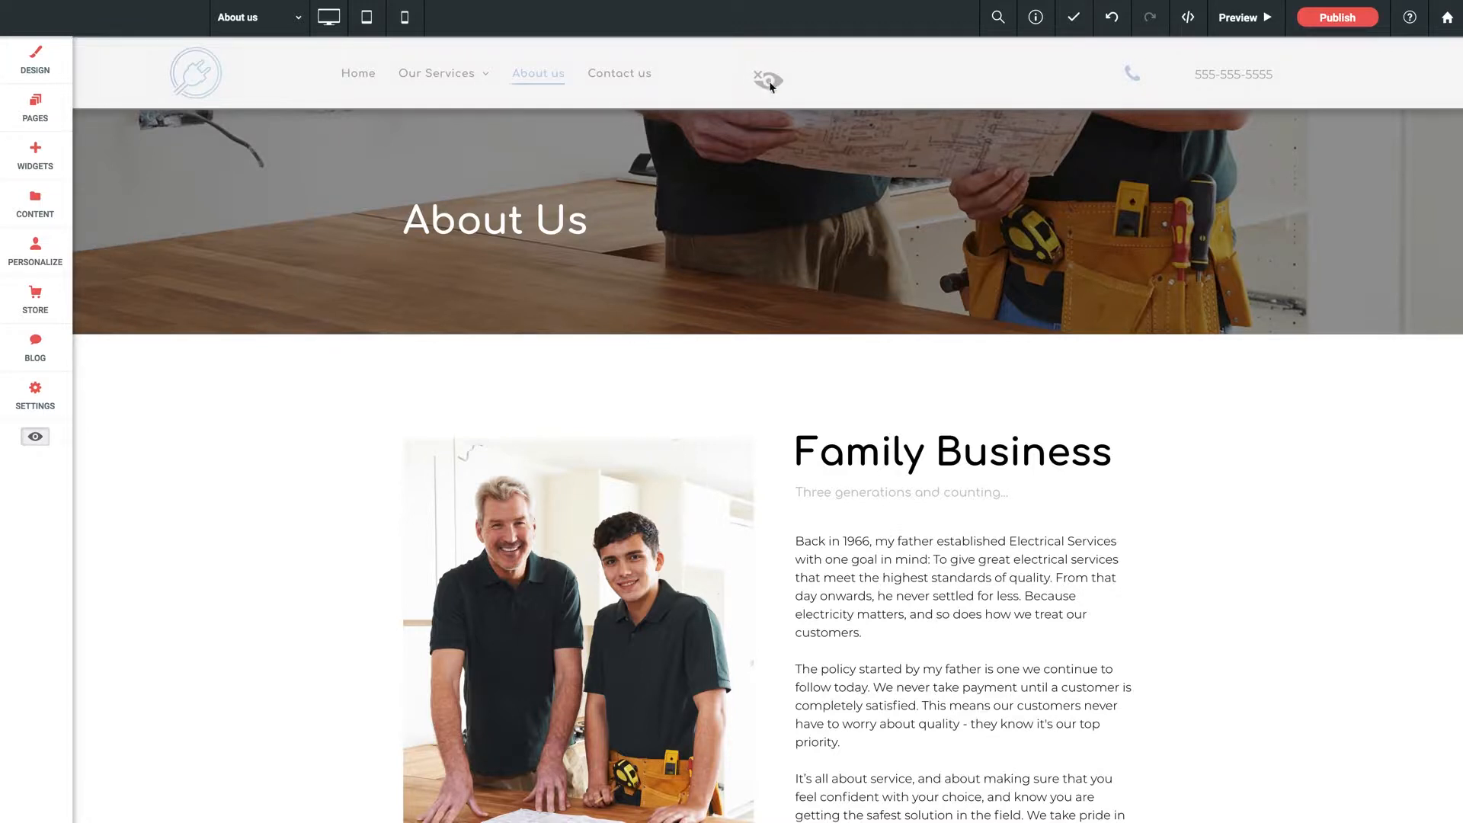
left_click(766, 78)
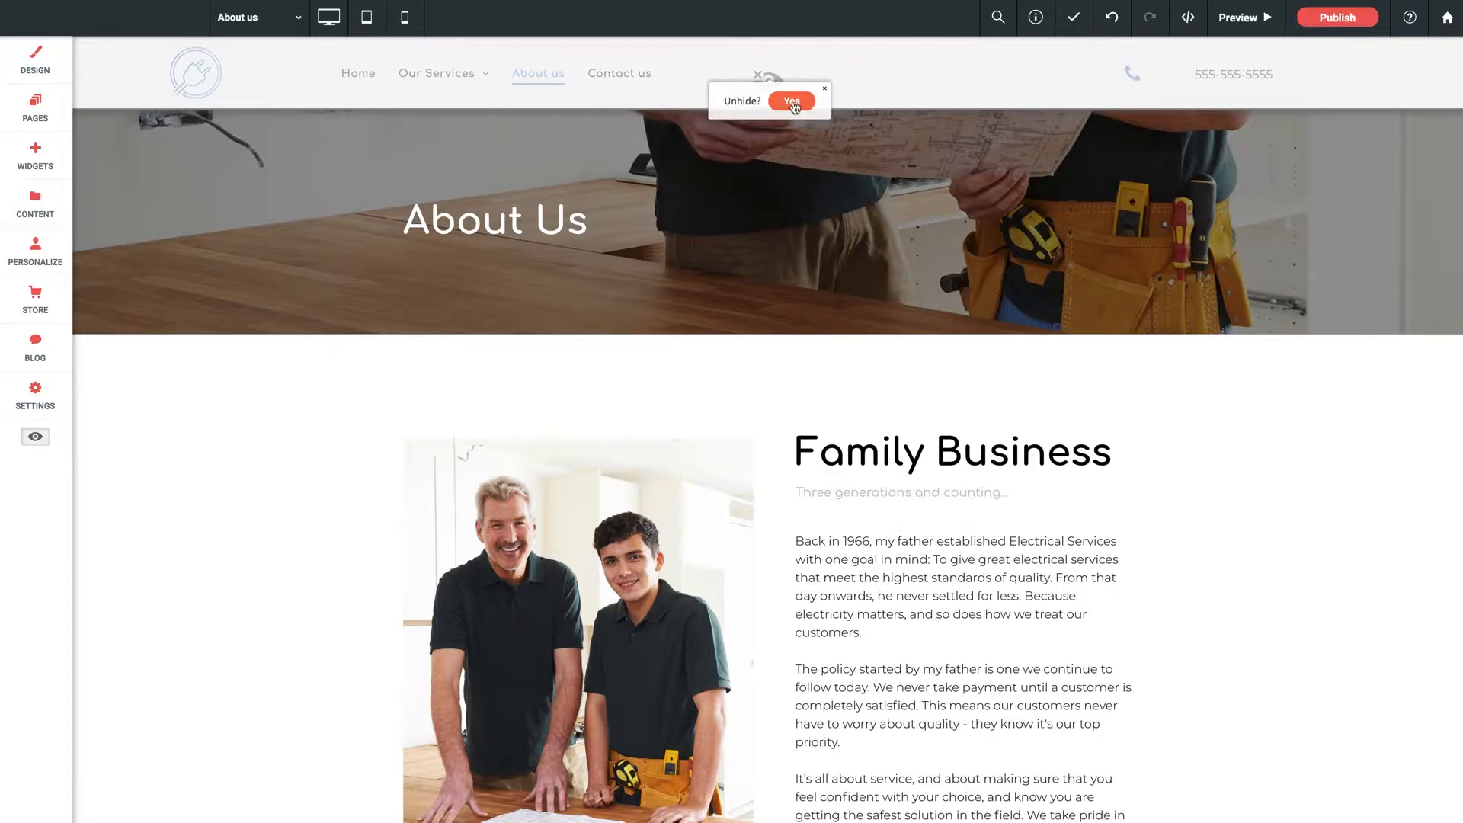
left_click(791, 100)
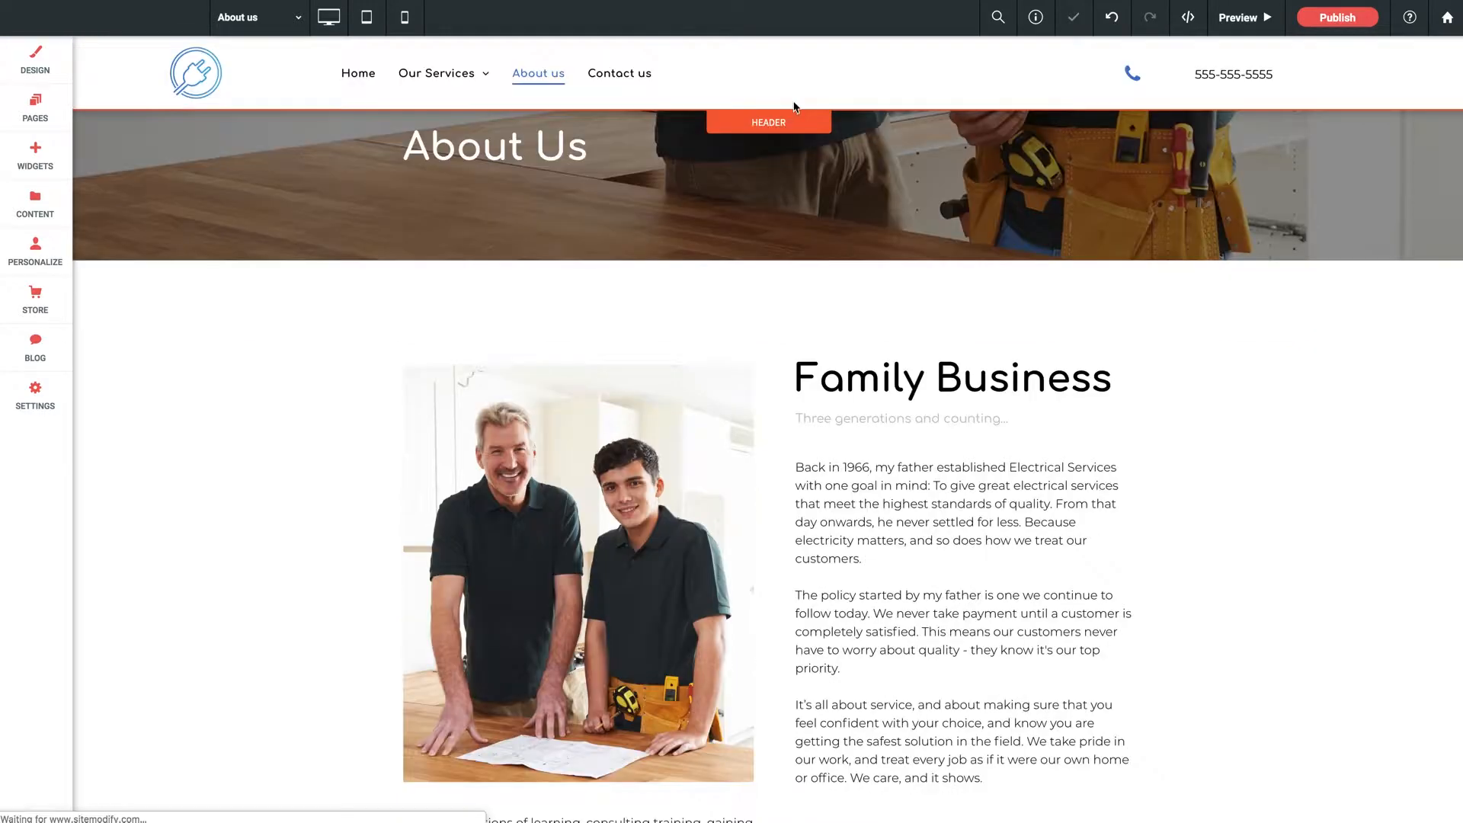
Step: In Site Footer settings, toggle Hide Footer on this page on and back off
scroll("down", 3)
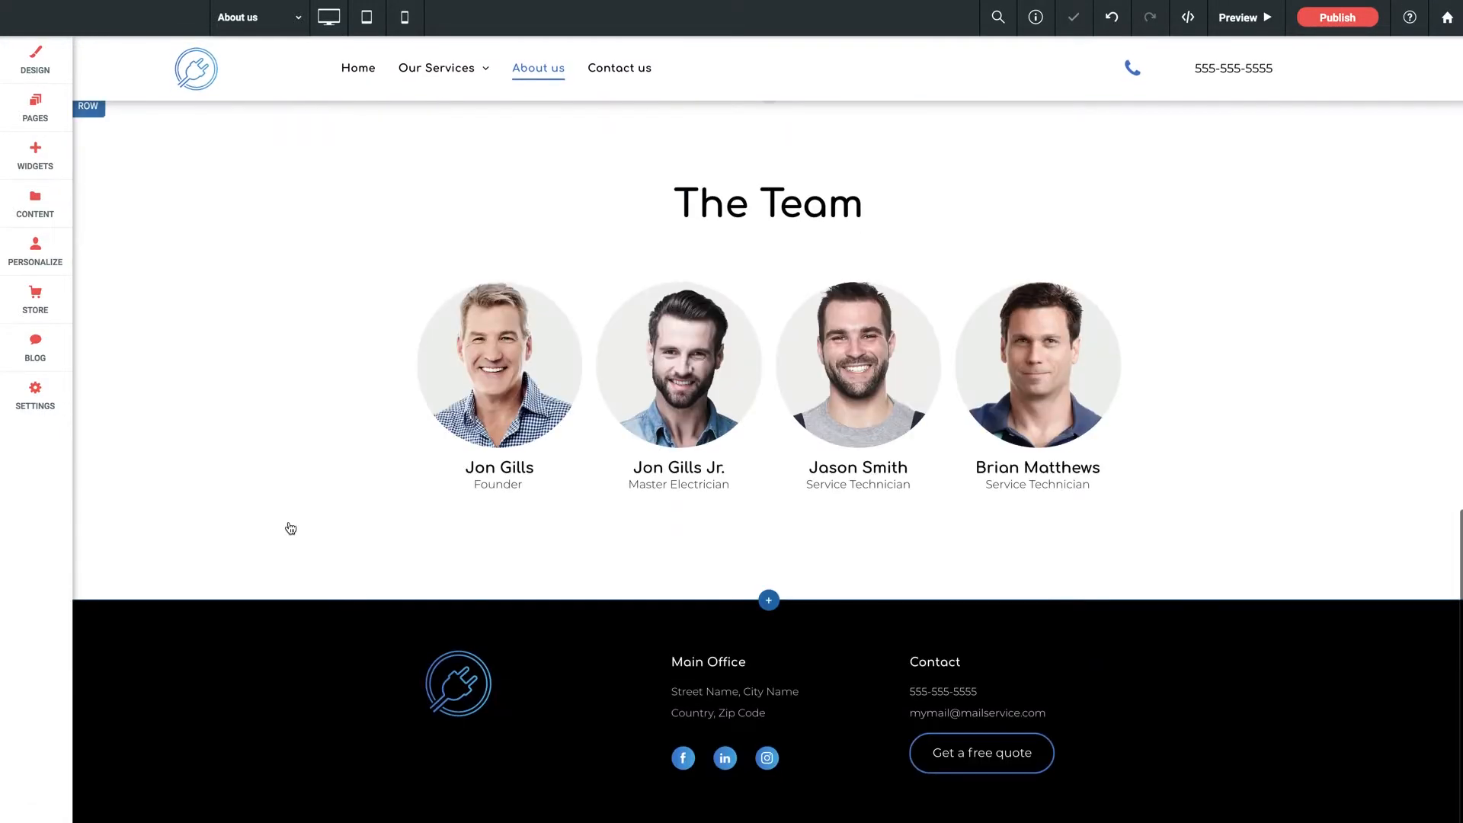
left_click(768, 600)
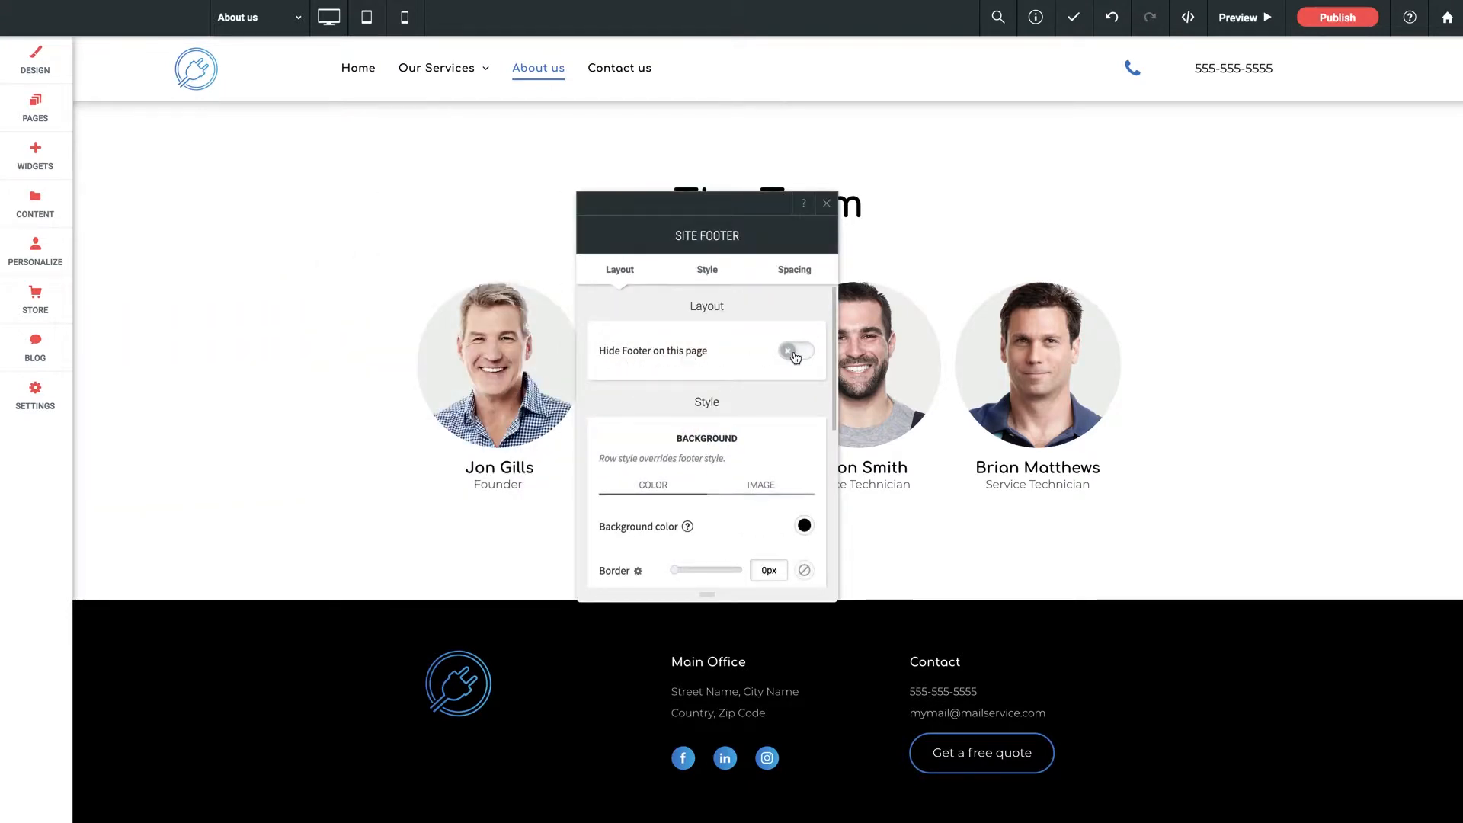
left_click(795, 351)
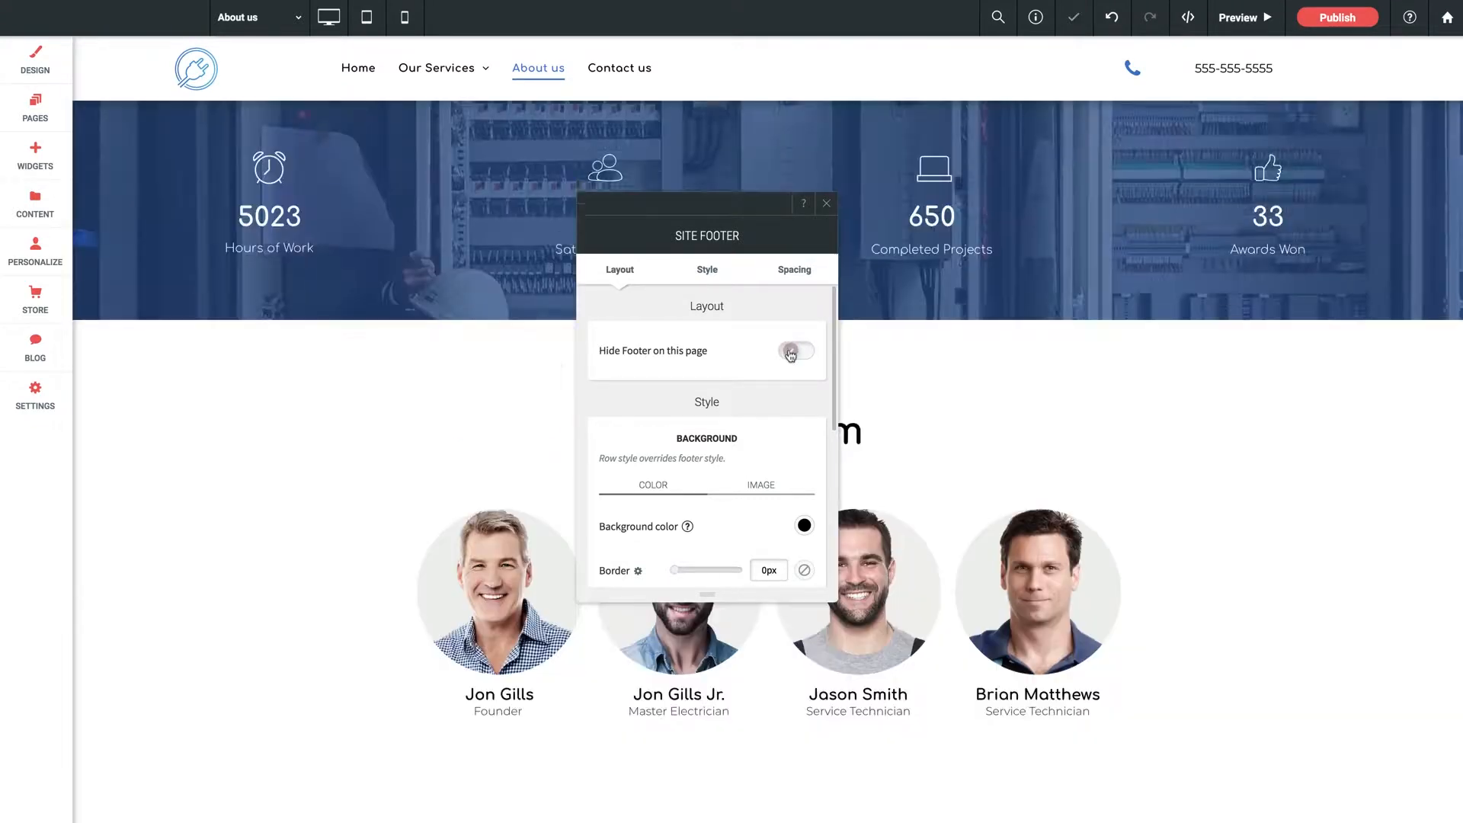
left_click(796, 352)
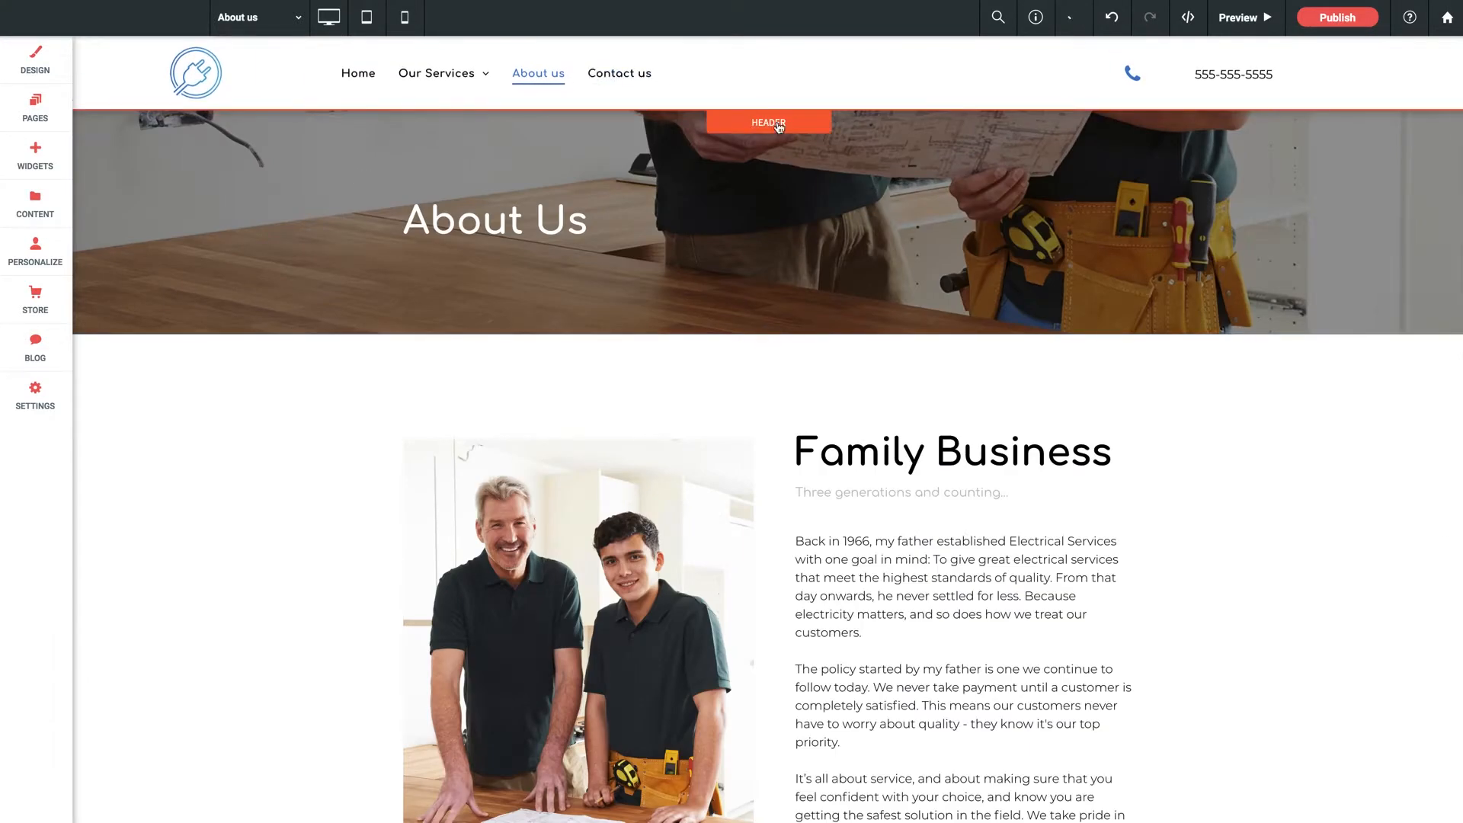
Step: Switch the header to the layout with centered links and a Contact Us button
left_click(768, 122)
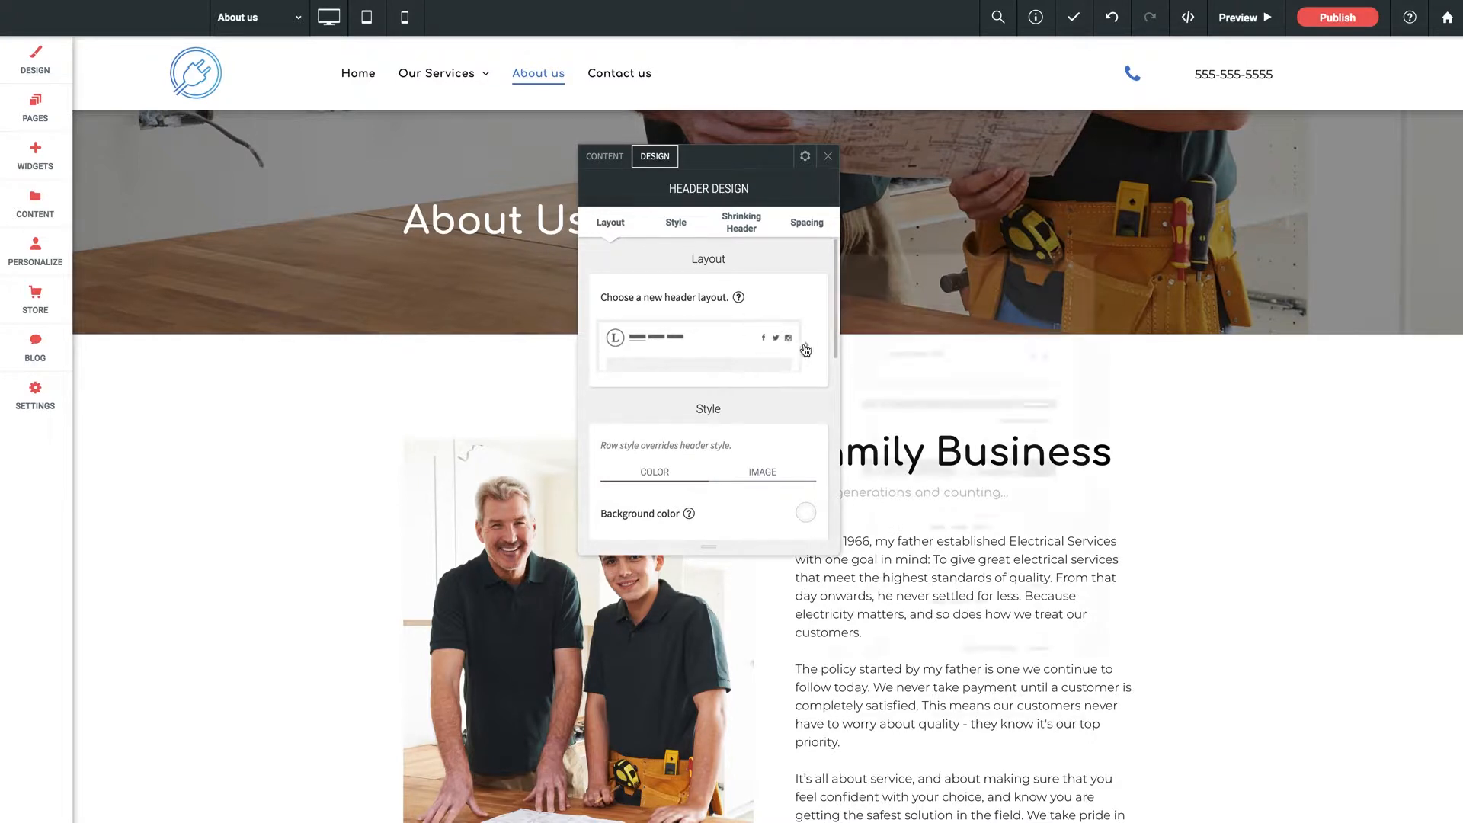
left_click(786, 338)
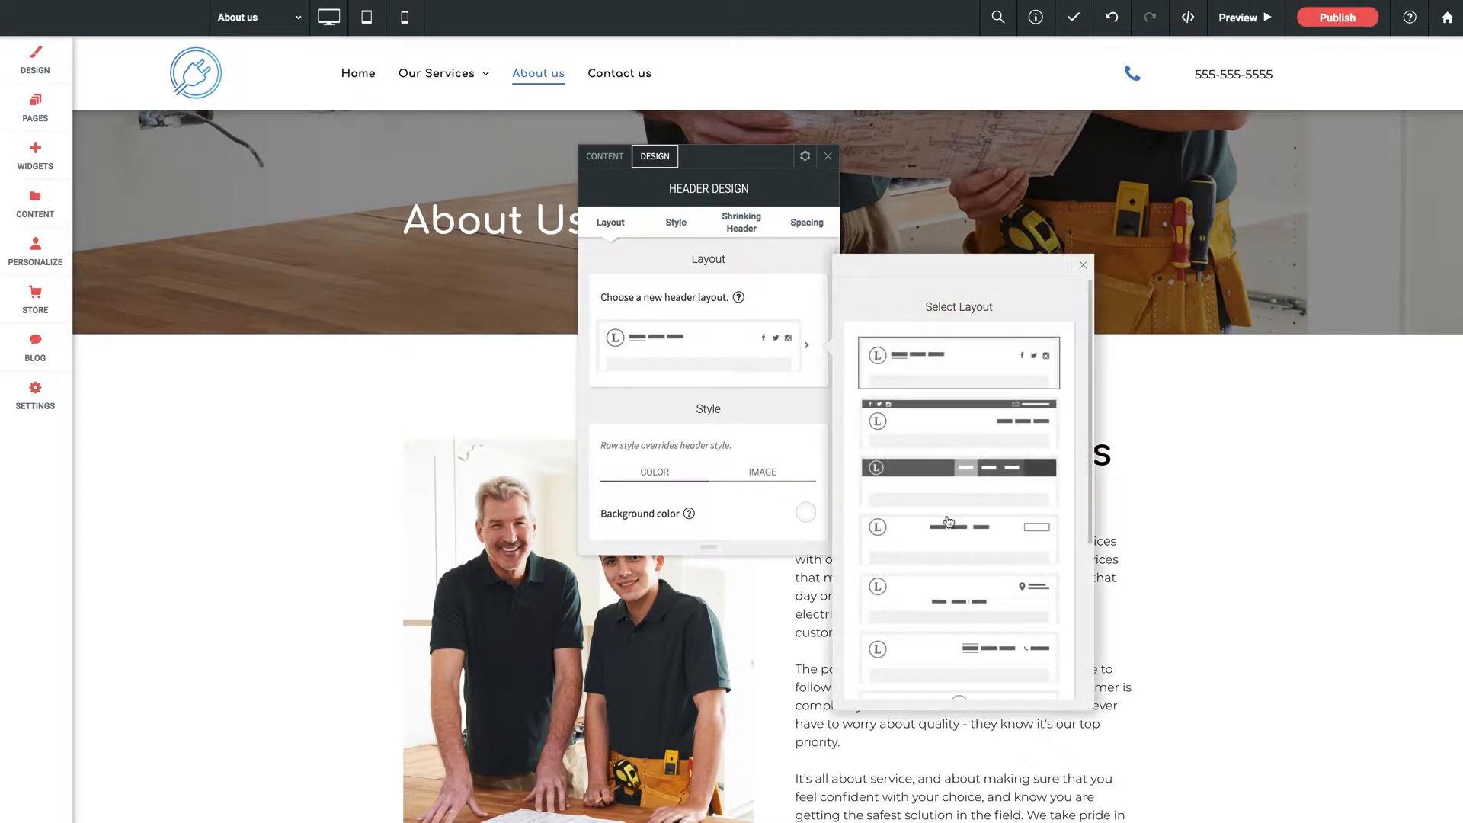
left_click(957, 538)
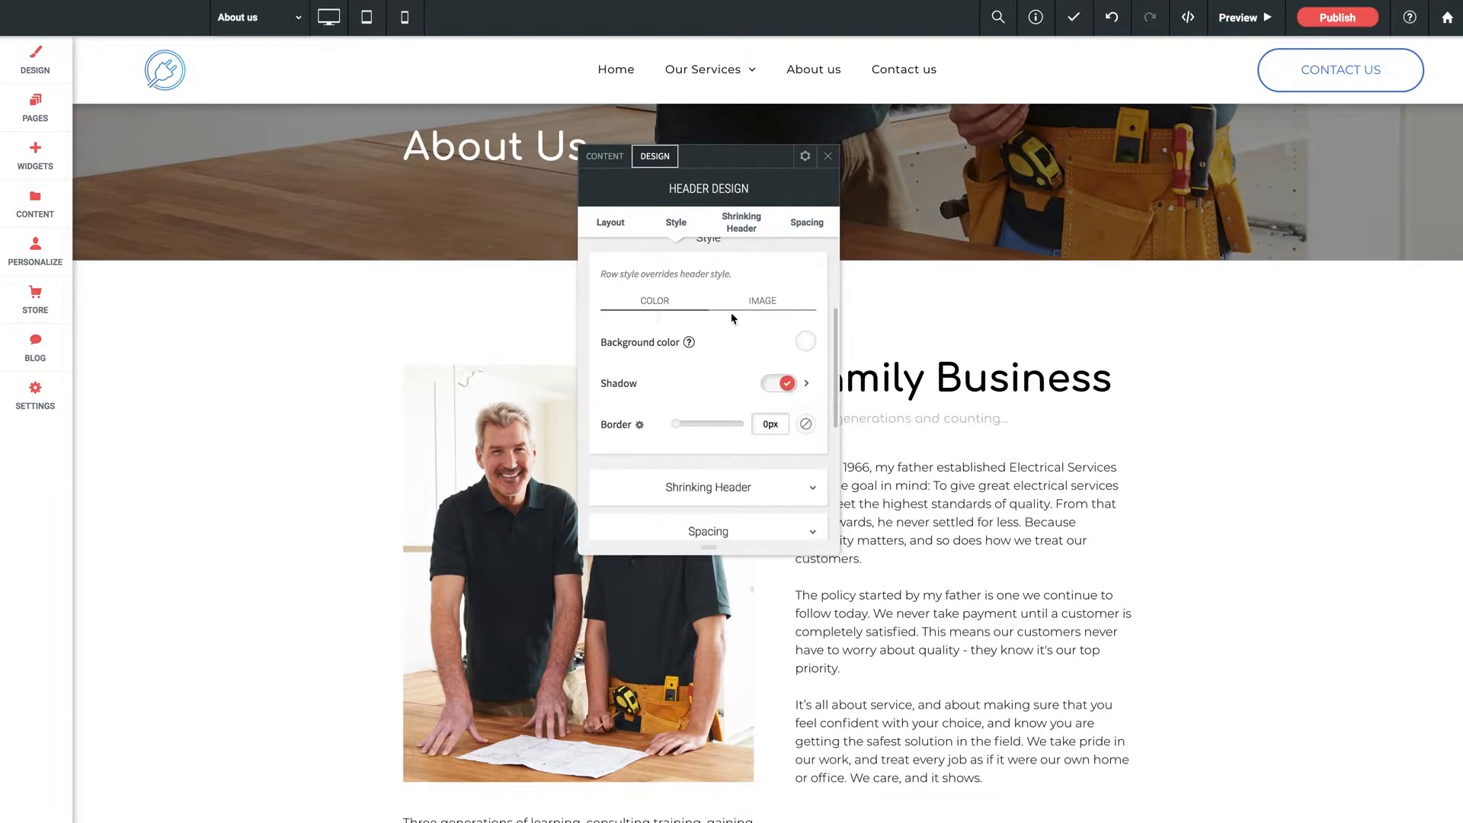
Step: Review the Shrinking Header options (logo at 80%) and close the Header Design panel
scroll("down", 3)
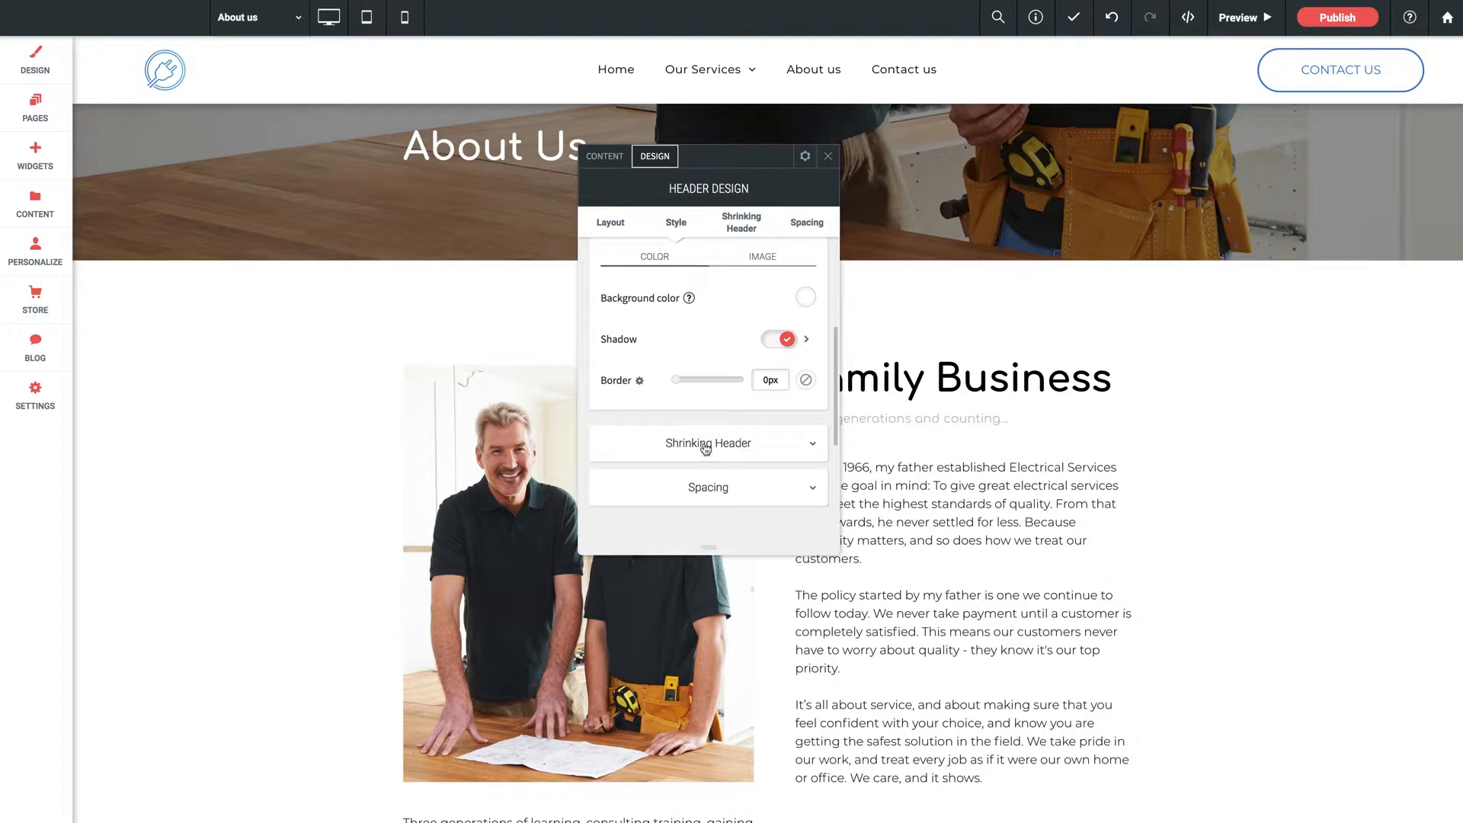
left_click(706, 442)
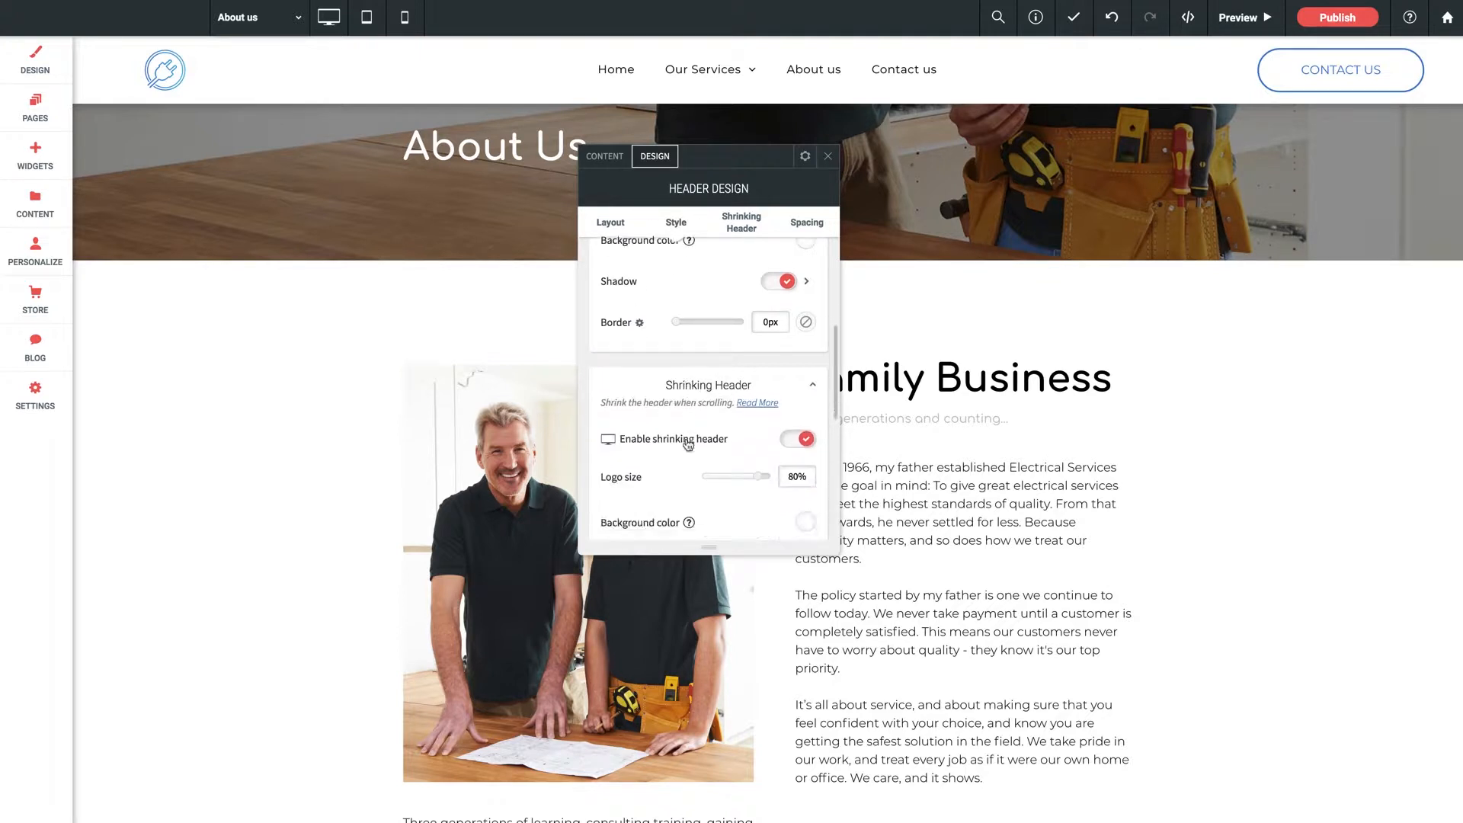
scroll("down", 3)
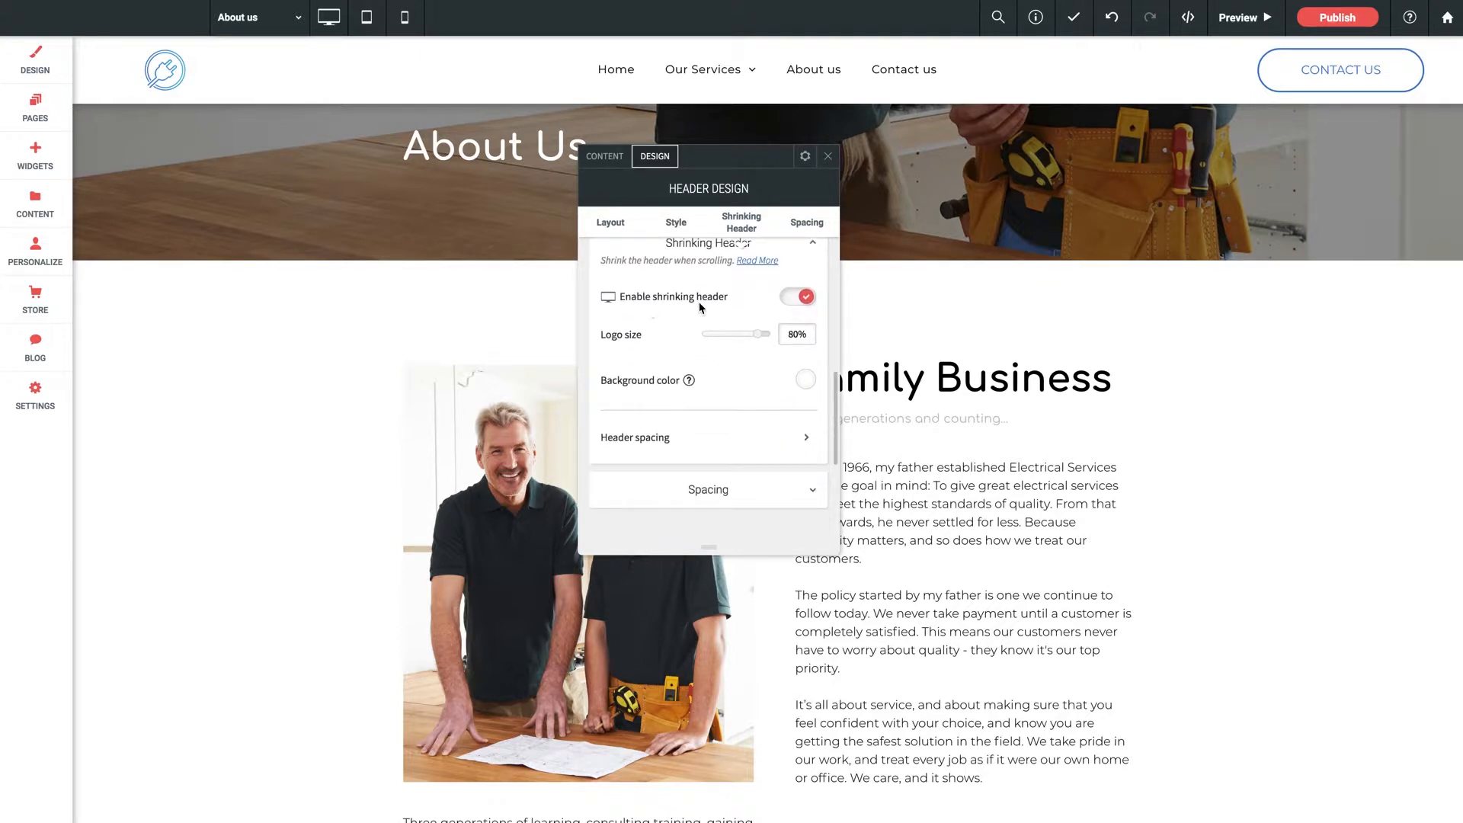
left_click(826, 155)
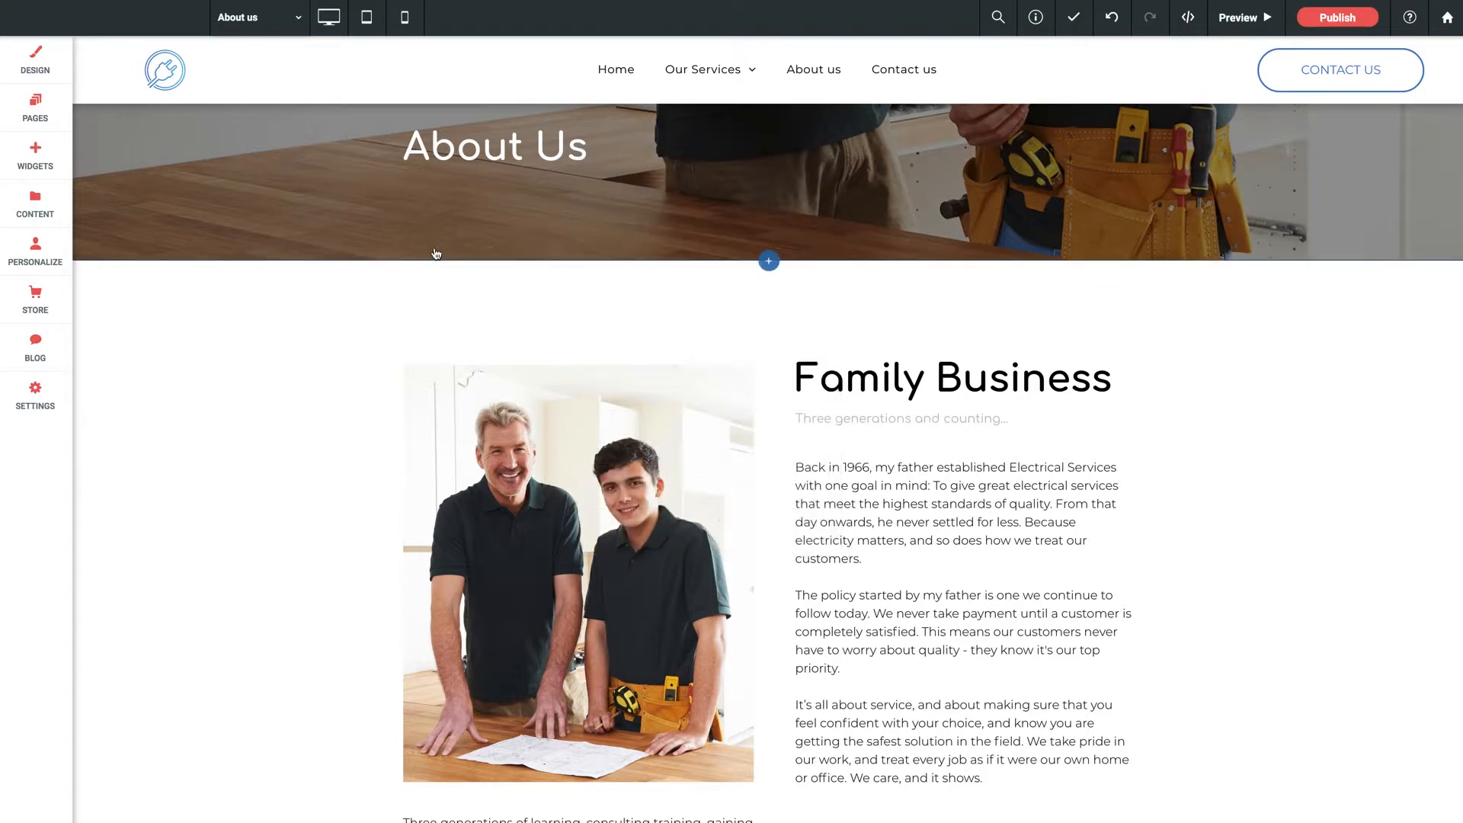
Step: Reopen Header Design and expand Shrinking Header, showing it enabled with logo size 80%
scroll("down", 3)
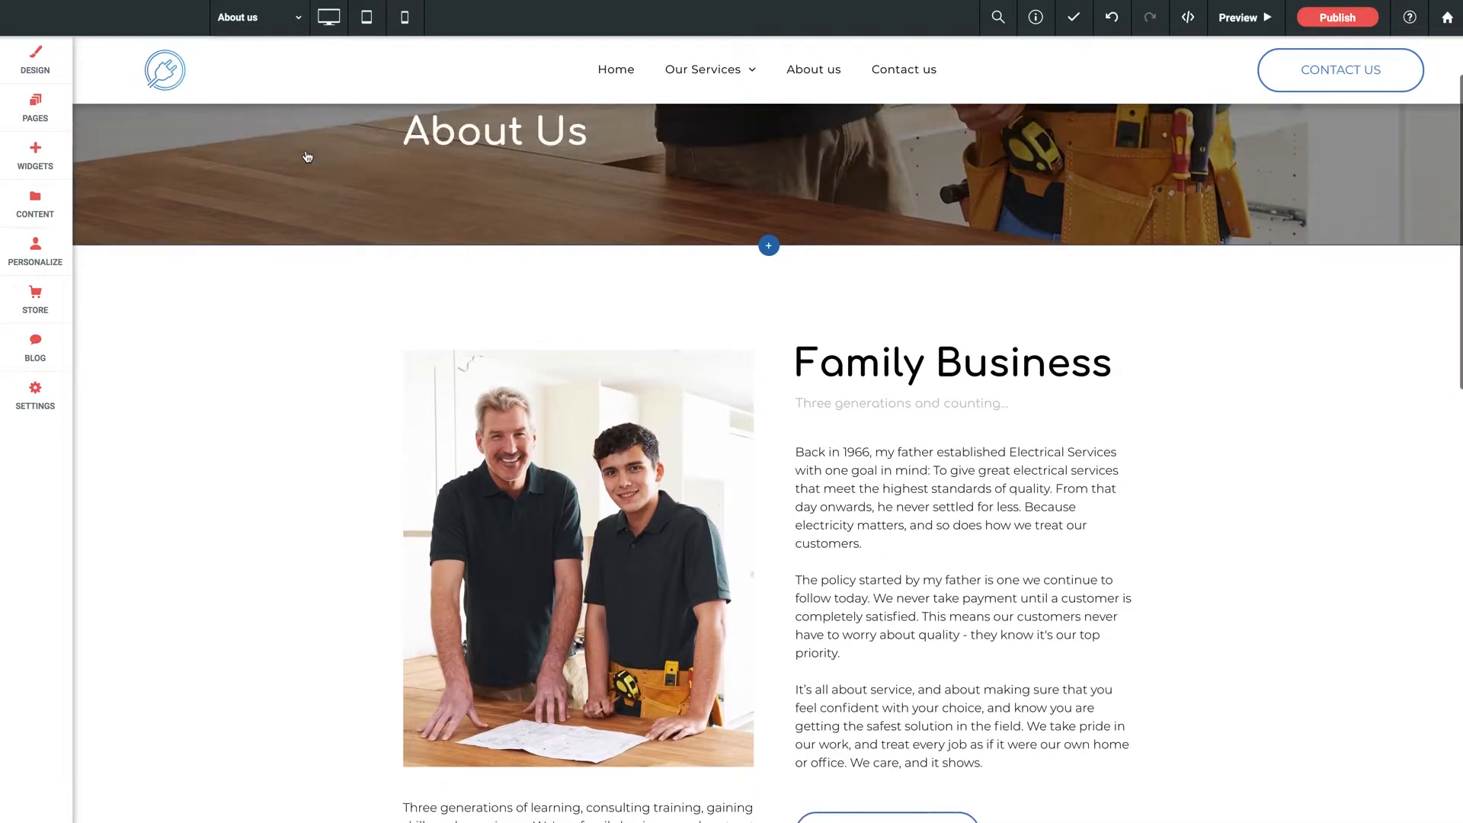
scroll("down", 3)
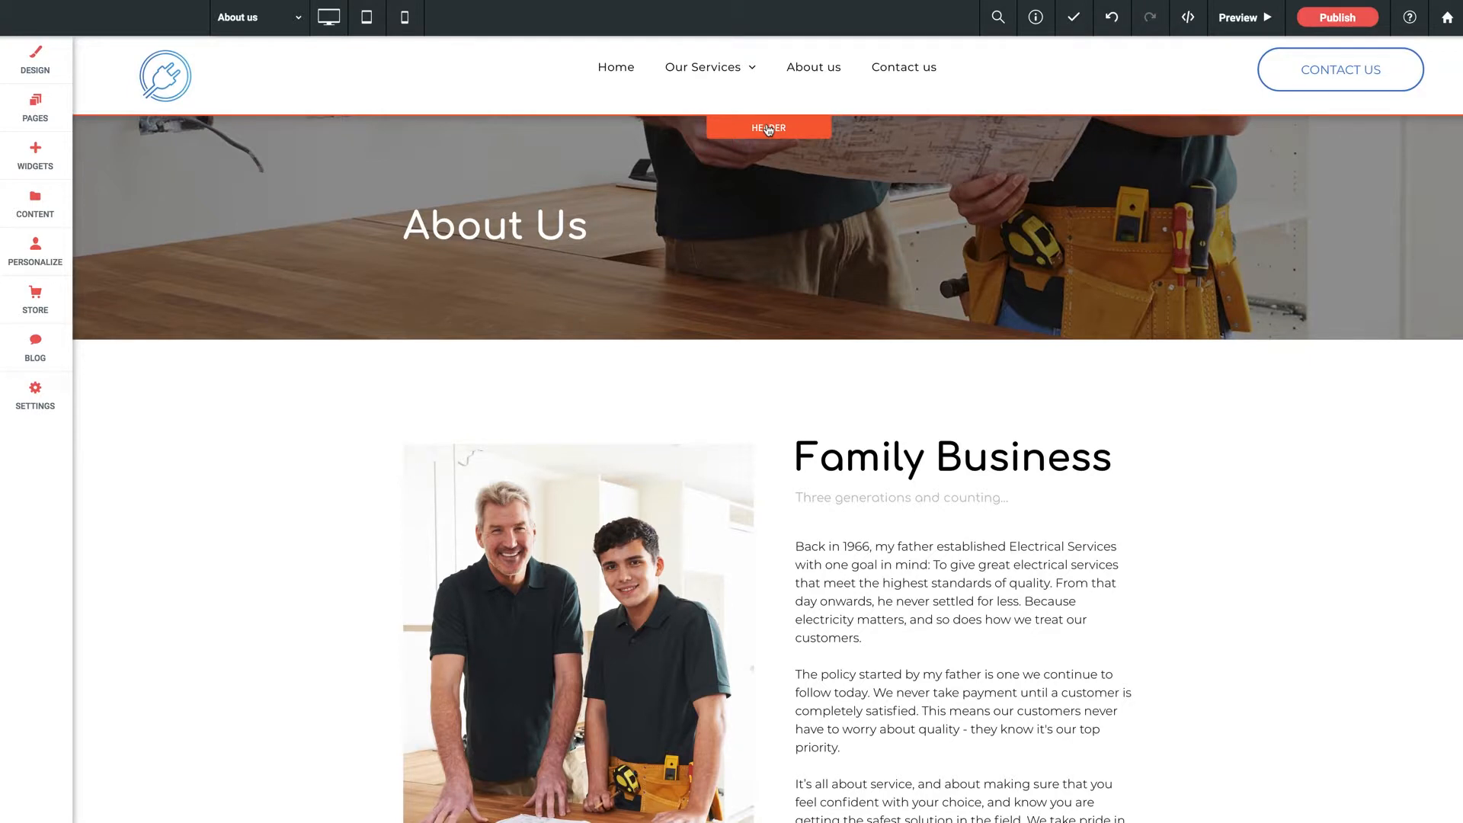
left_click(768, 128)
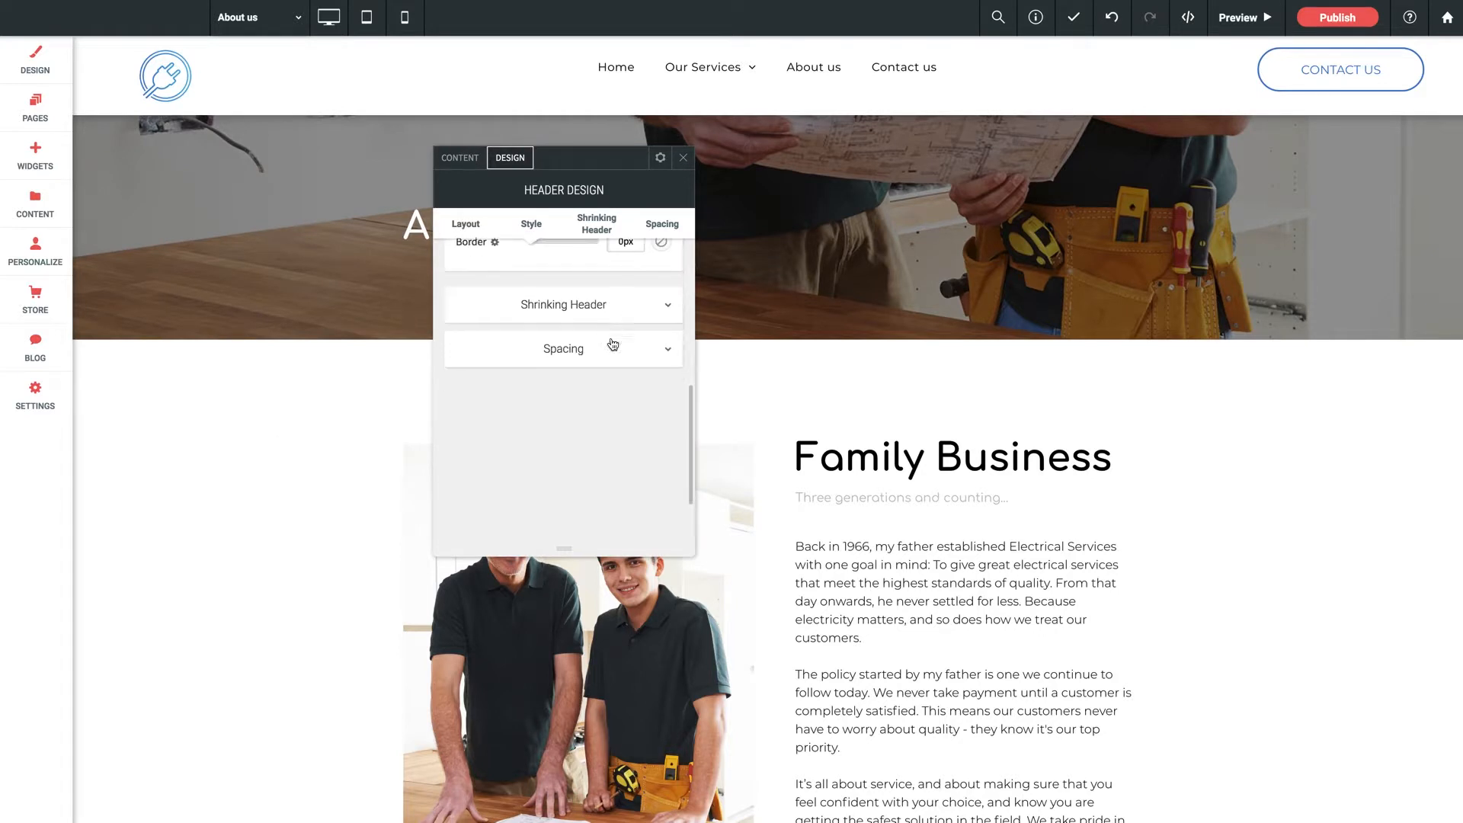
left_click(562, 305)
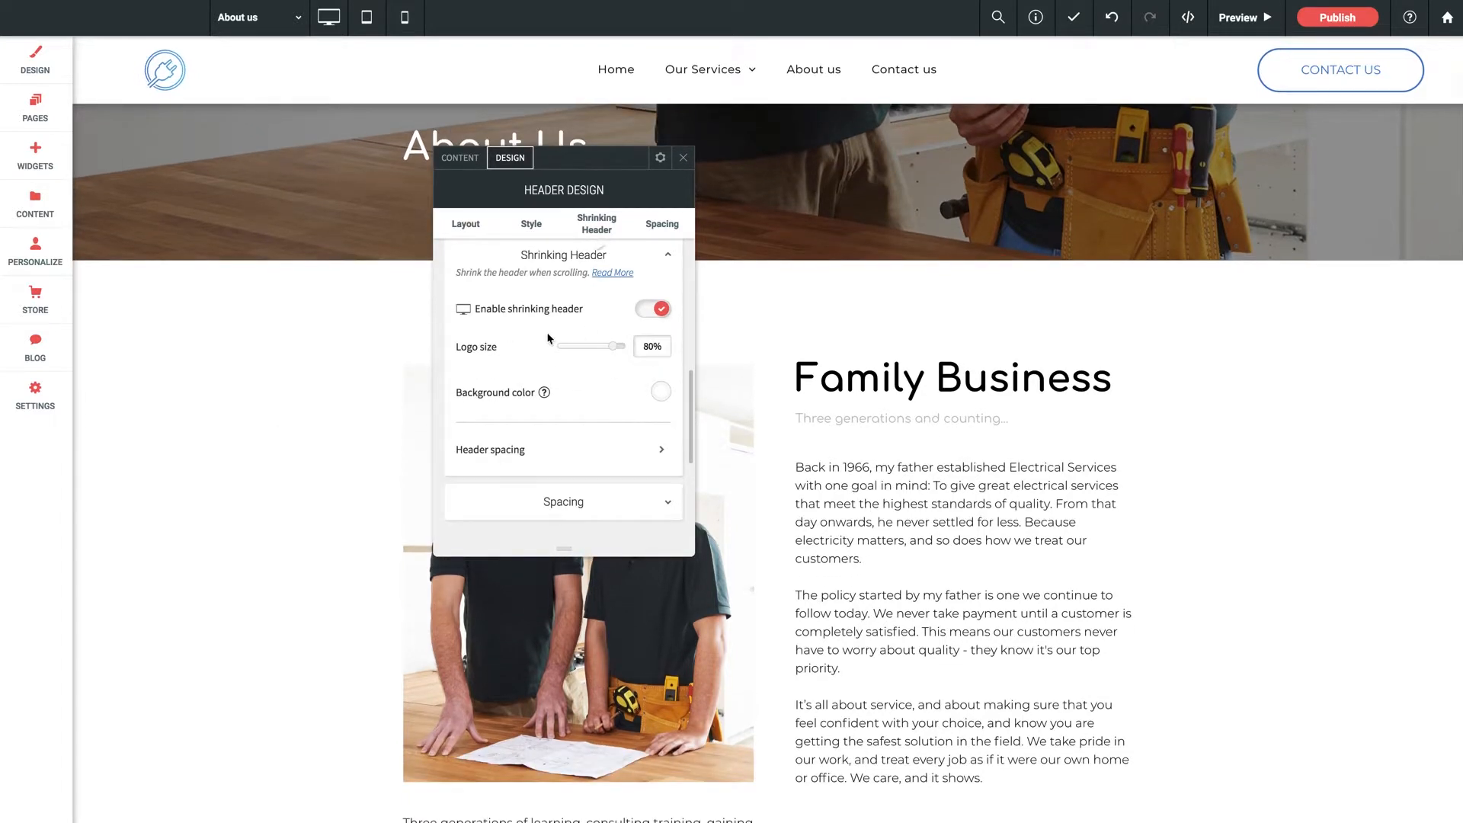
mouse_move(588, 451)
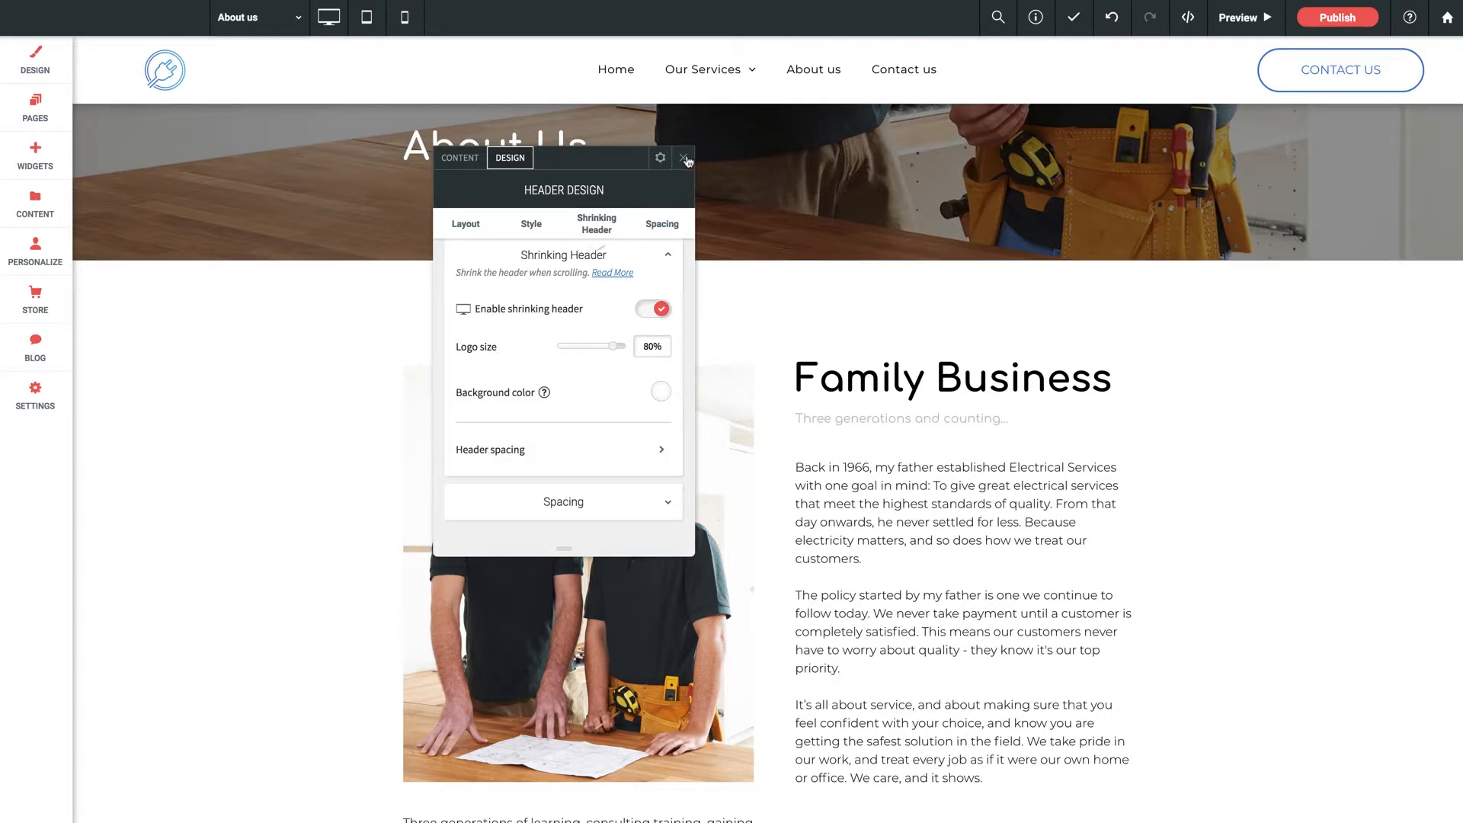
Step: Close the header settings and scroll down through the About Us content rows
left_click(684, 157)
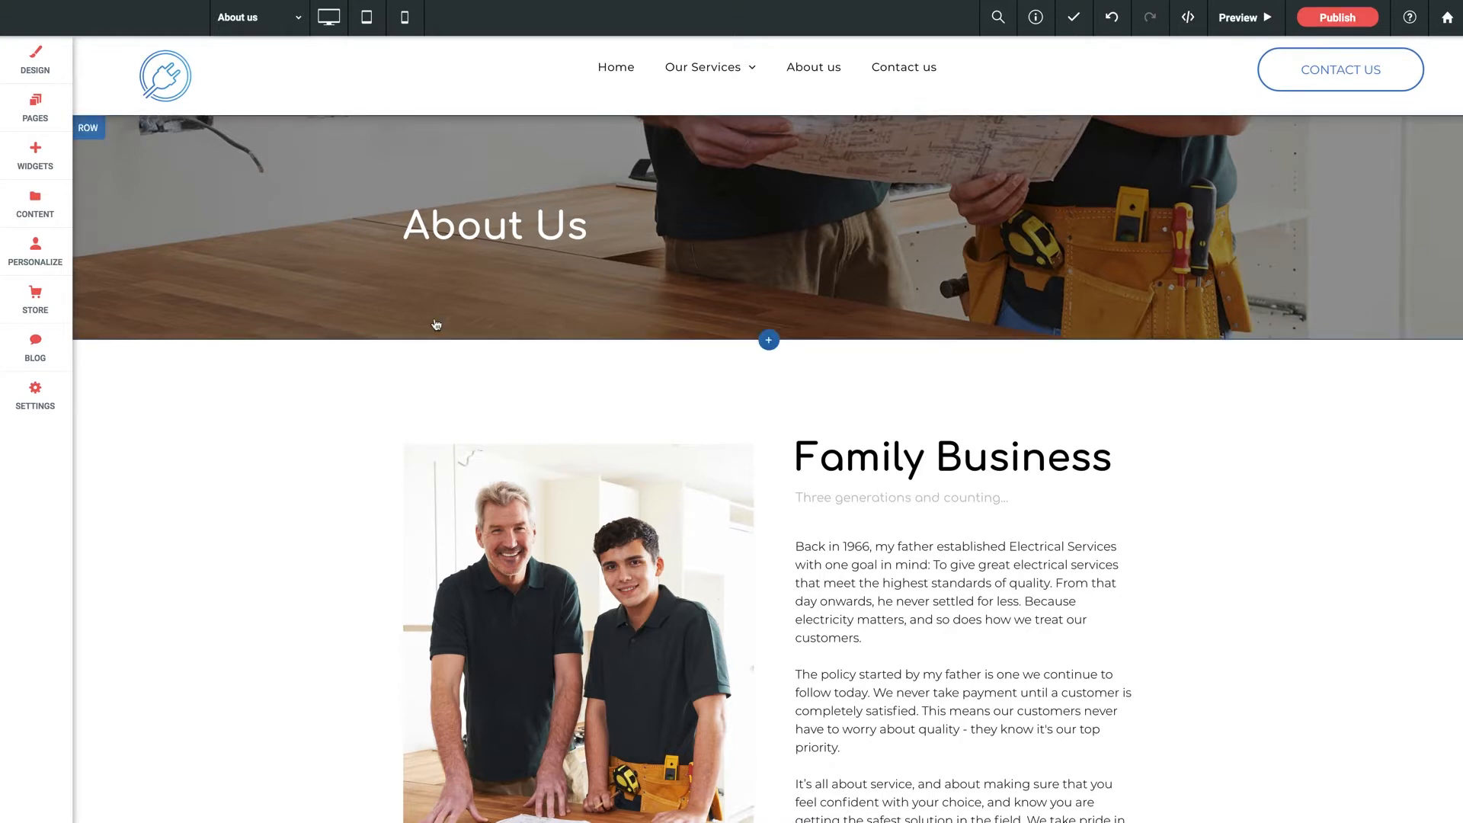
scroll("down", 3)
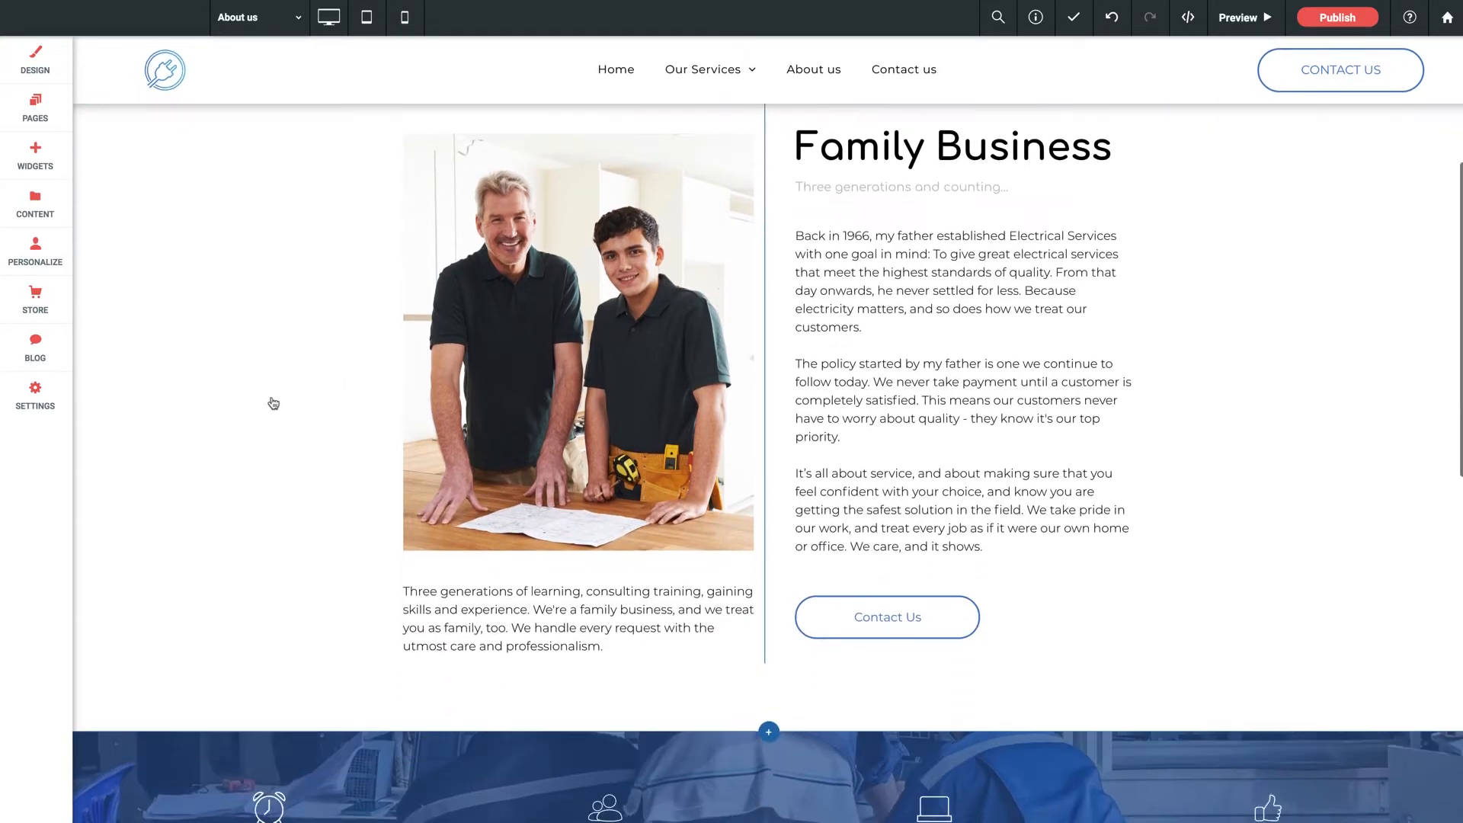
scroll("down", 3)
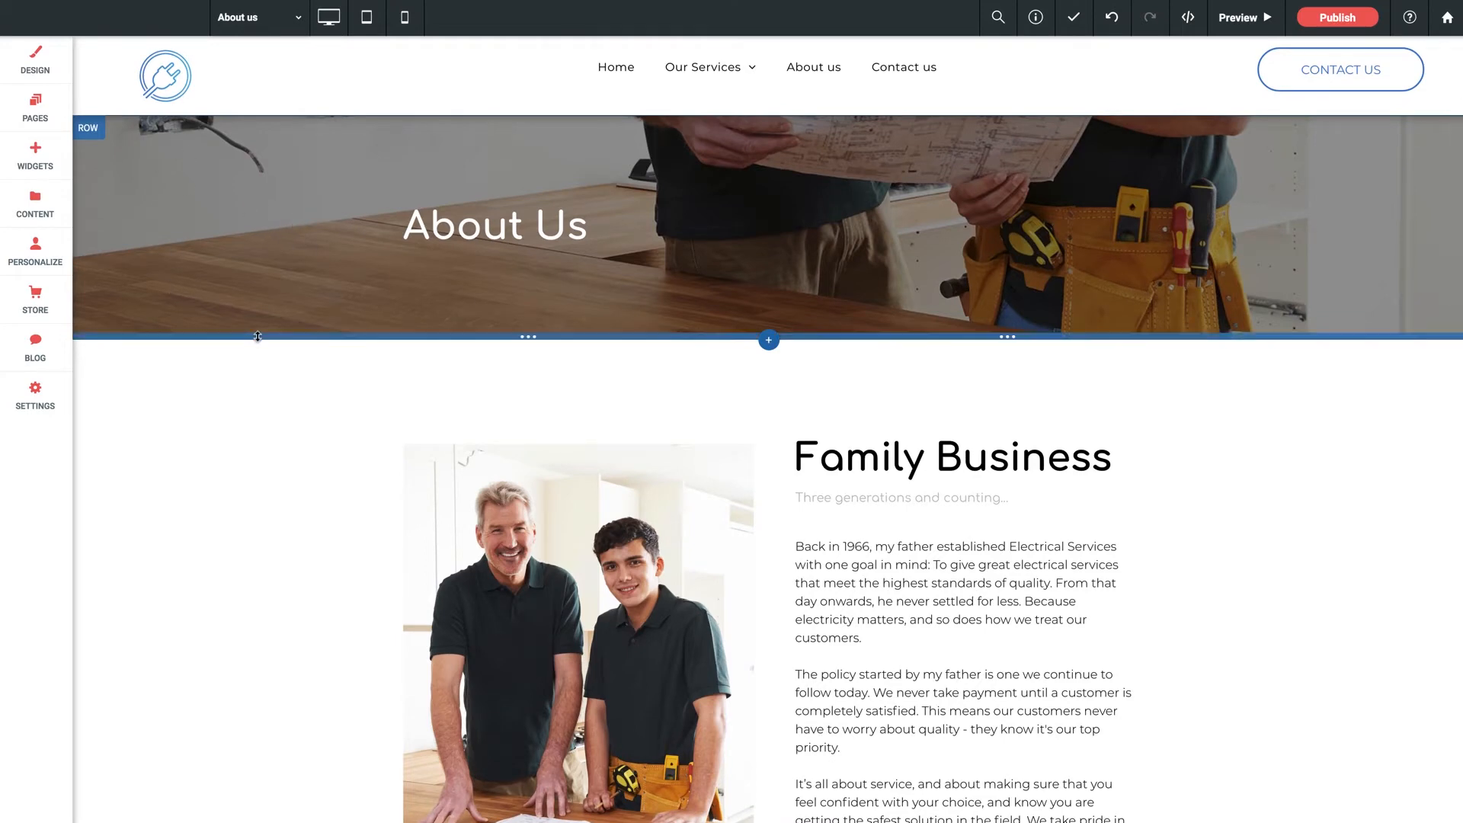
scroll("down", 3)
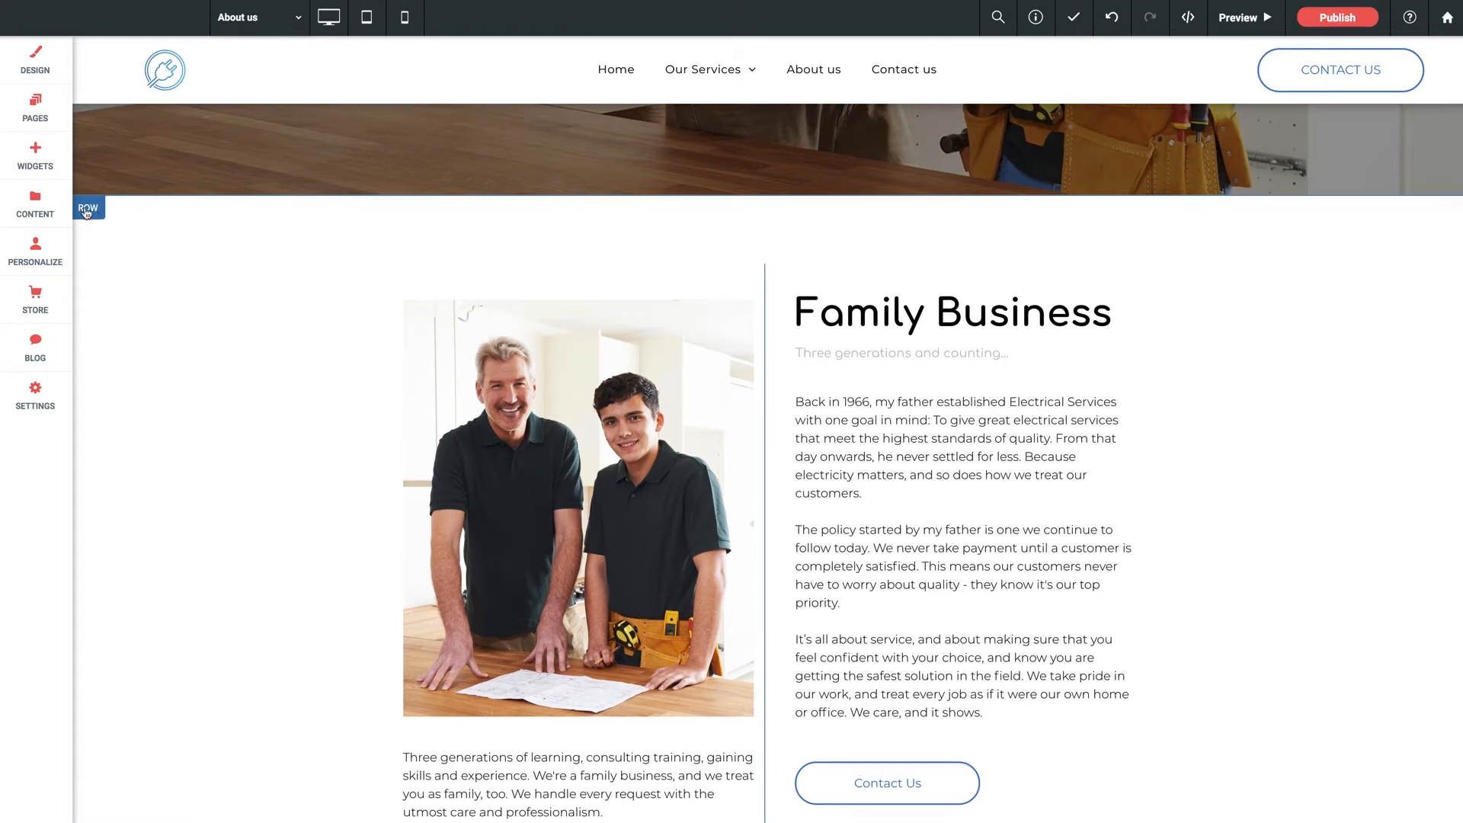
mouse_move(314, 359)
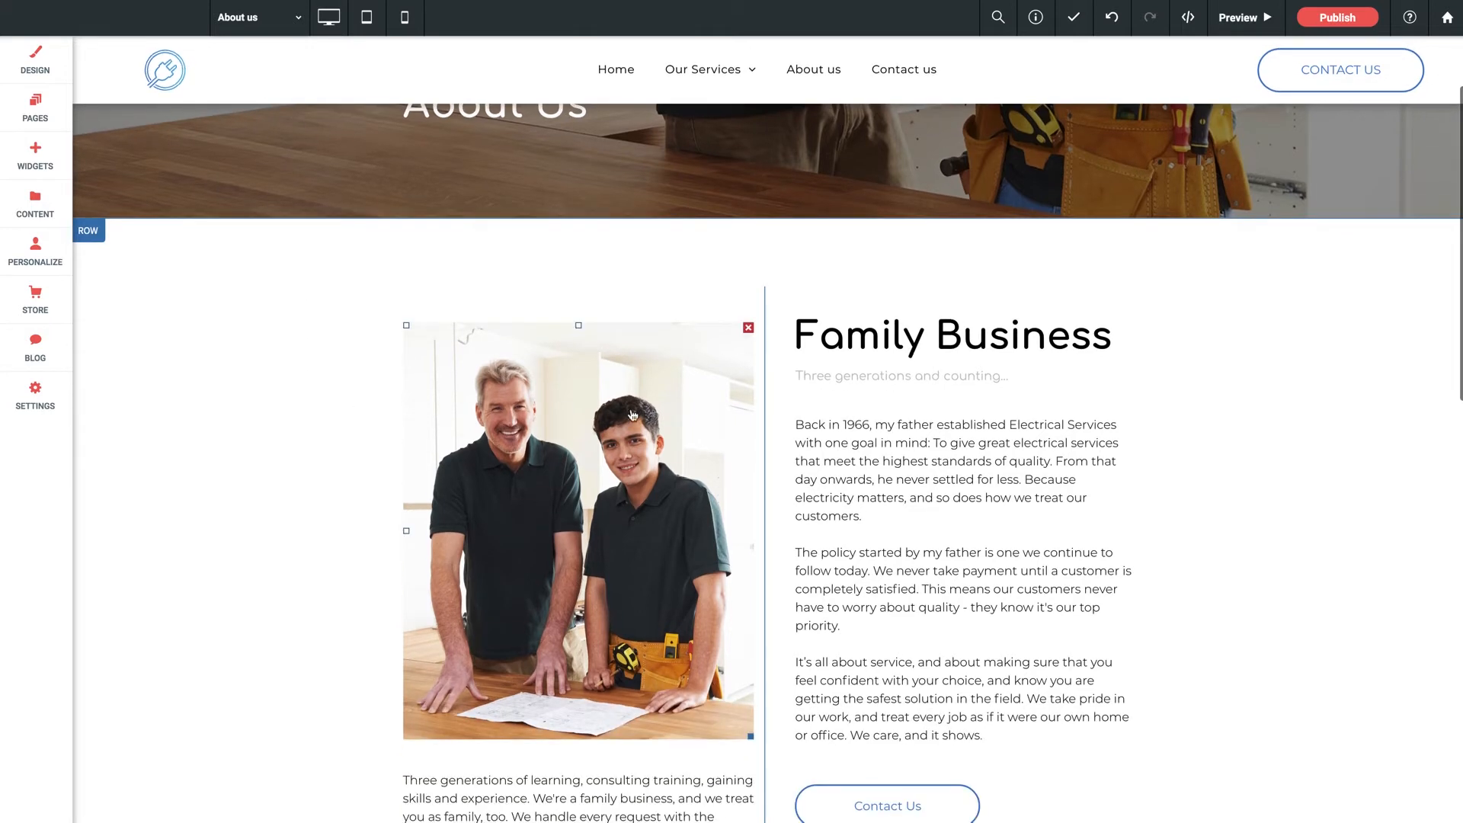
Step: Select the family photo of the two men and continue down to the blue statistics row
left_click(950, 333)
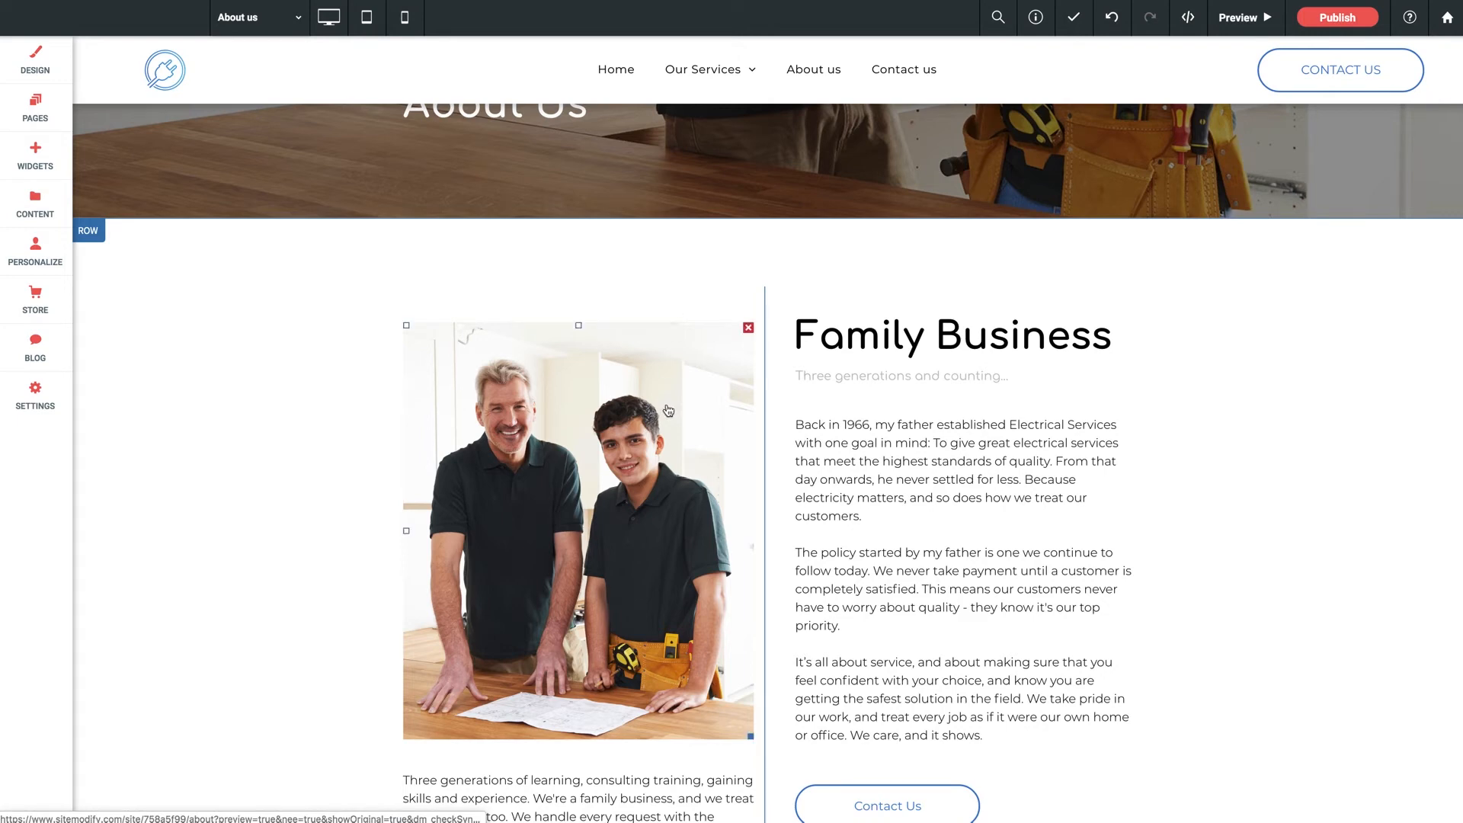
scroll("down", 3)
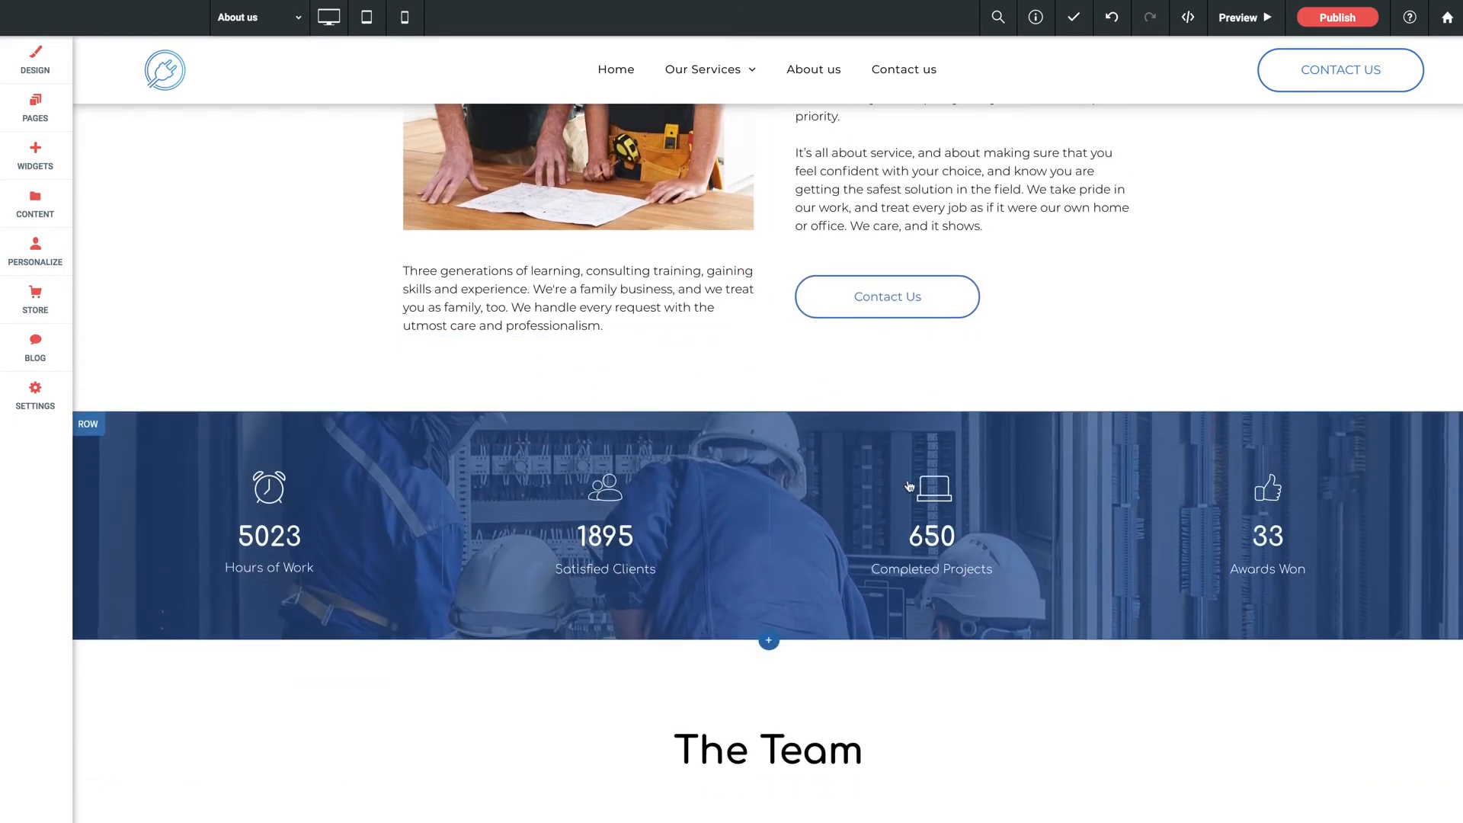
mouse_move(983, 485)
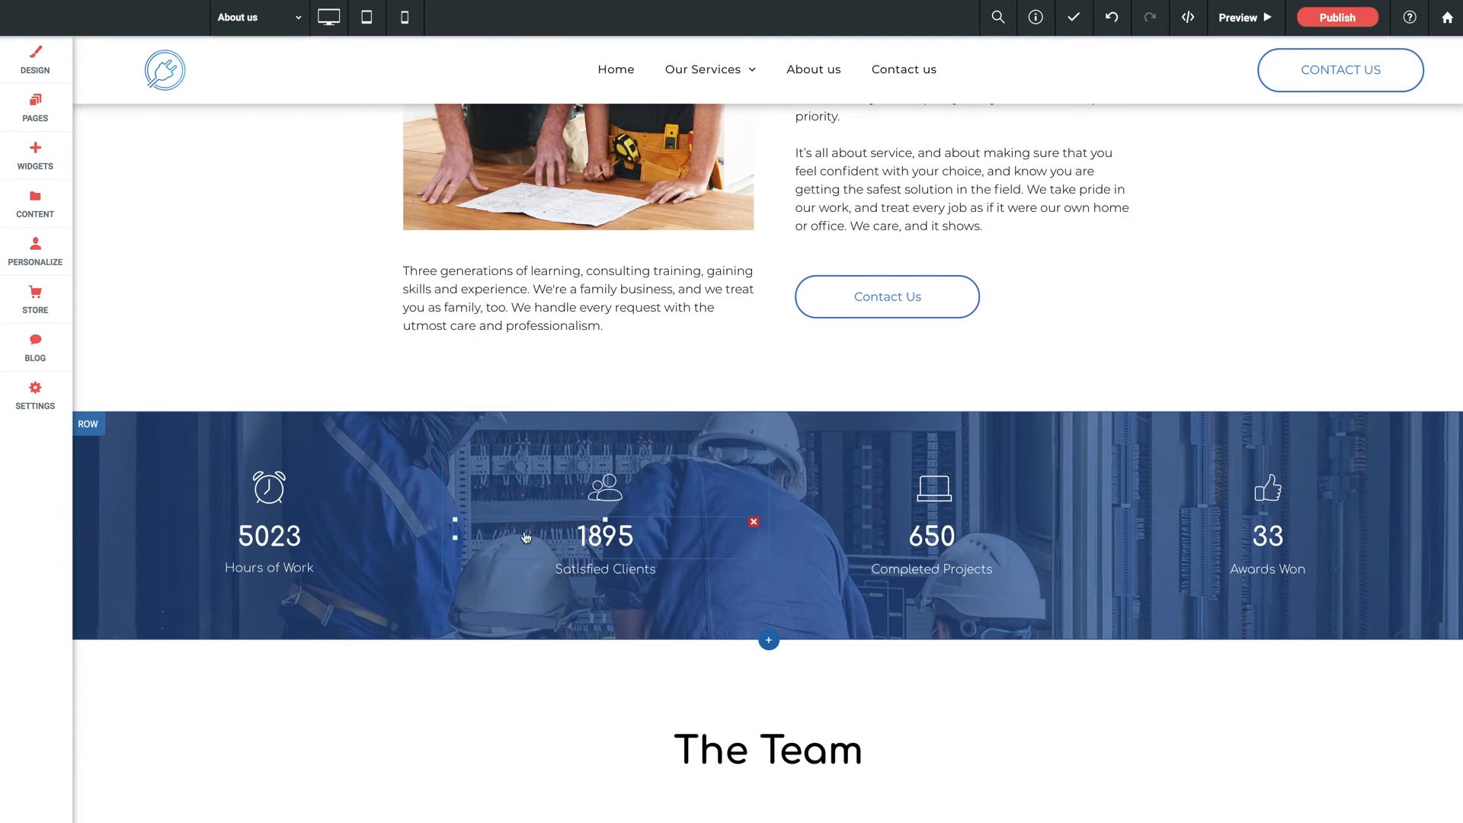
scroll("down", 3)
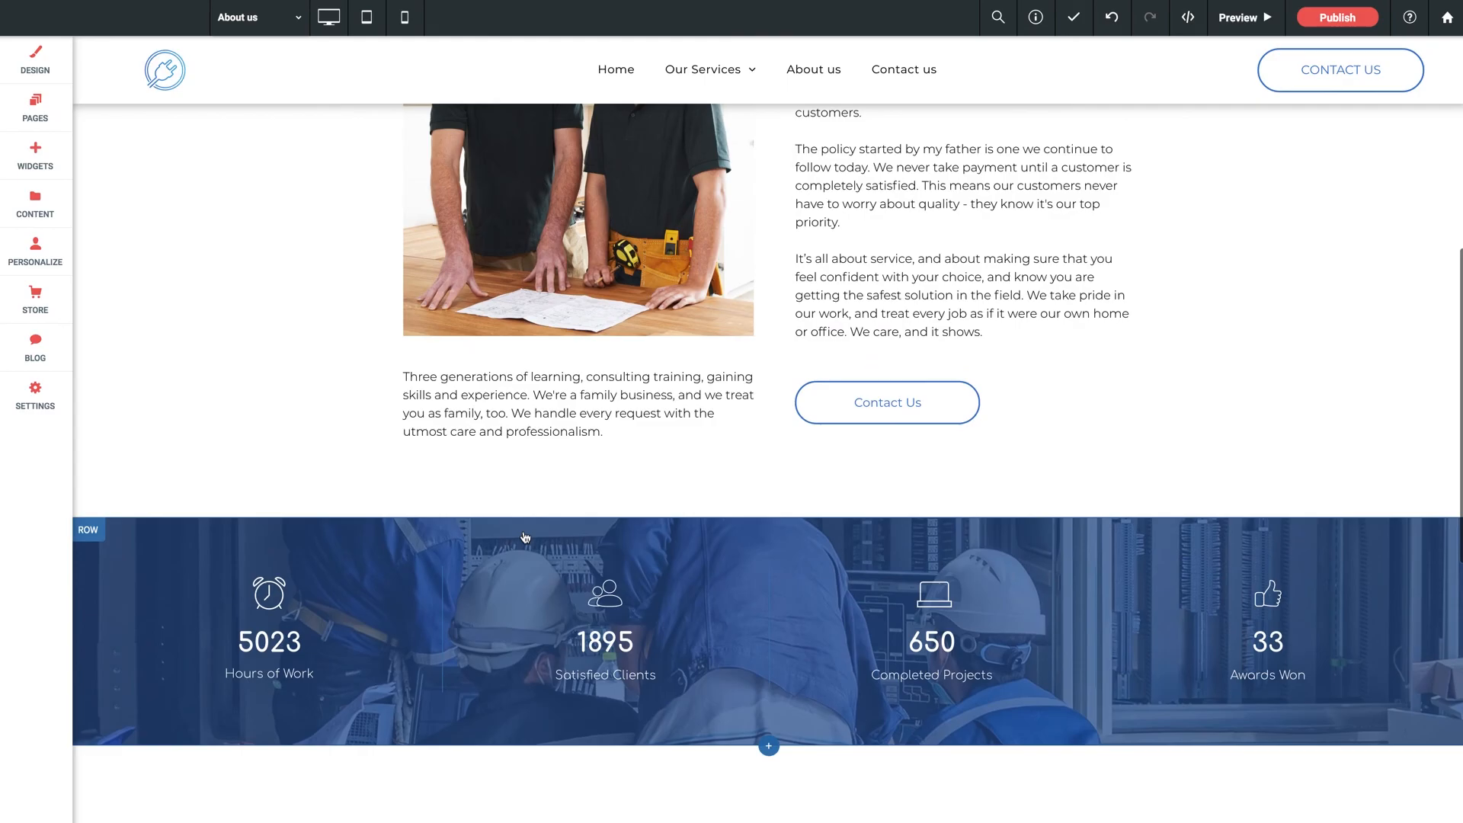